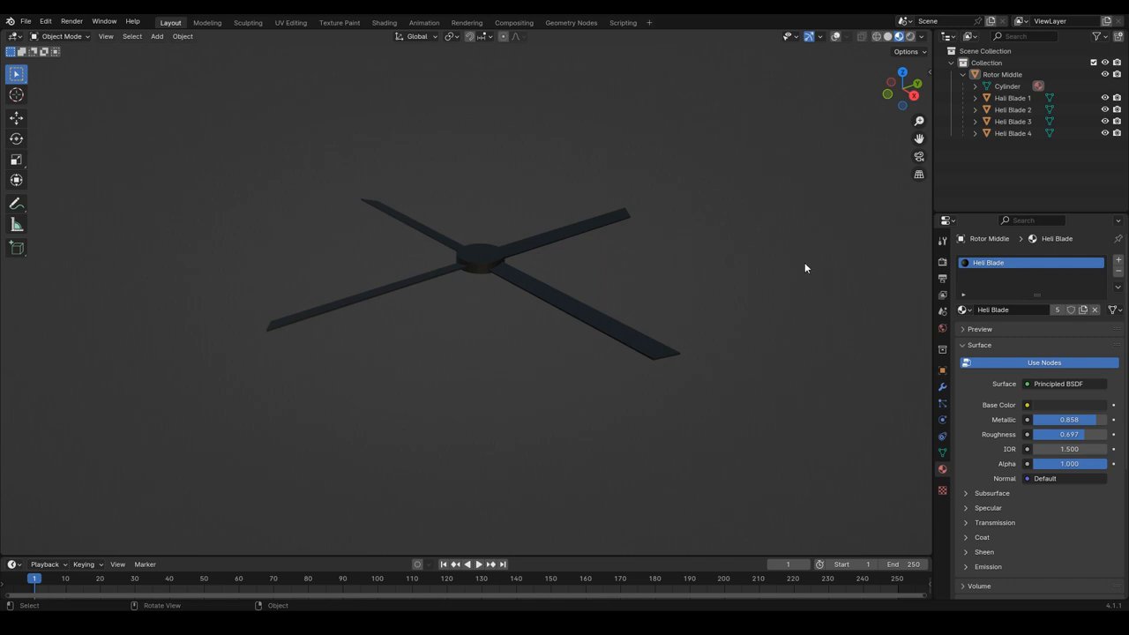
mouse_move(515, 234)
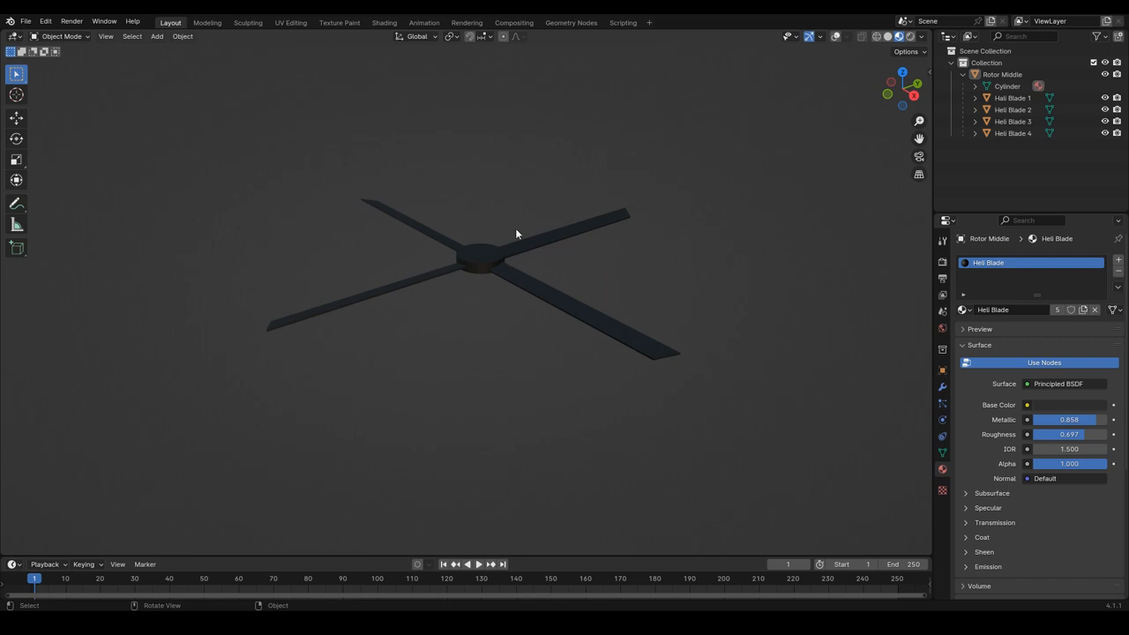
mouse_move(768, 325)
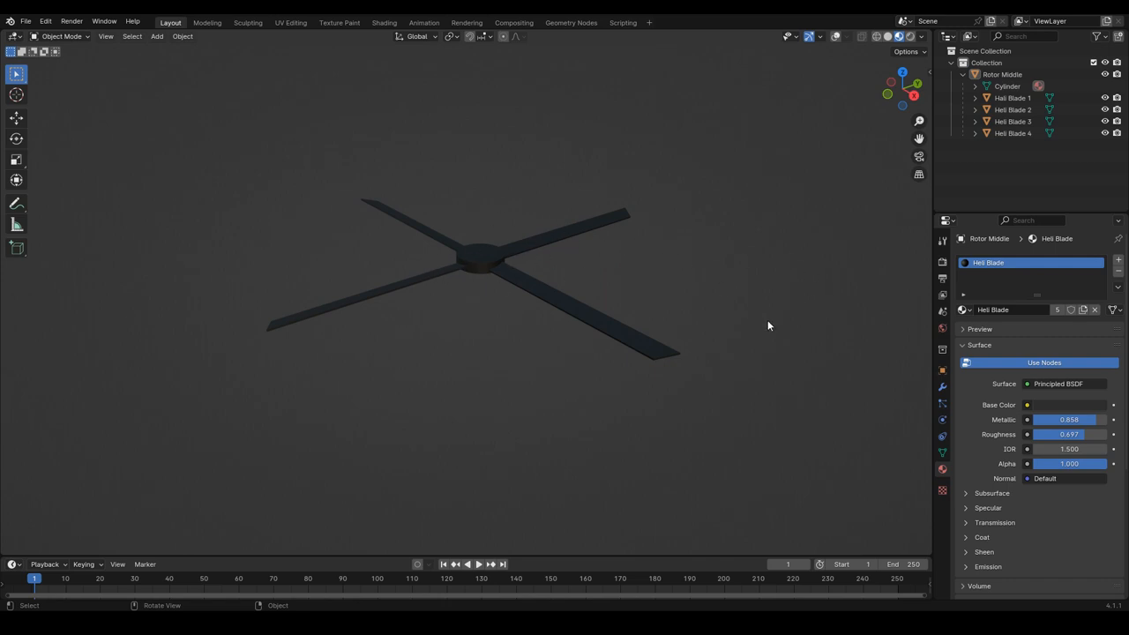
mouse_move(878, 94)
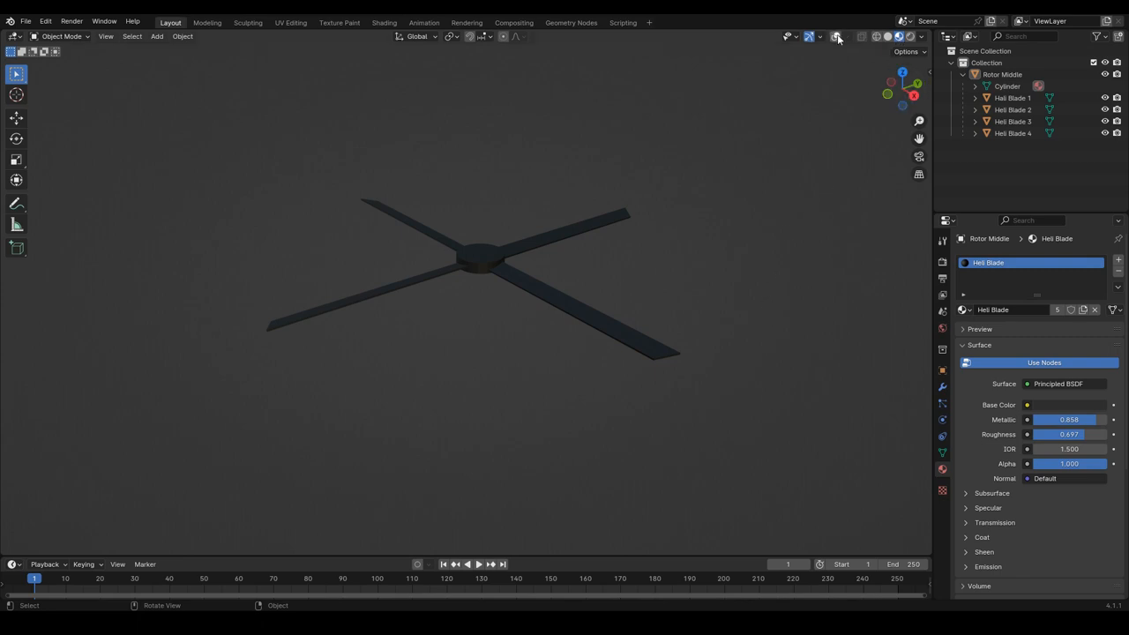
Turn on viewport overlays for the floor grid and axis lines, then orbit around the rotor
left_click(836, 37)
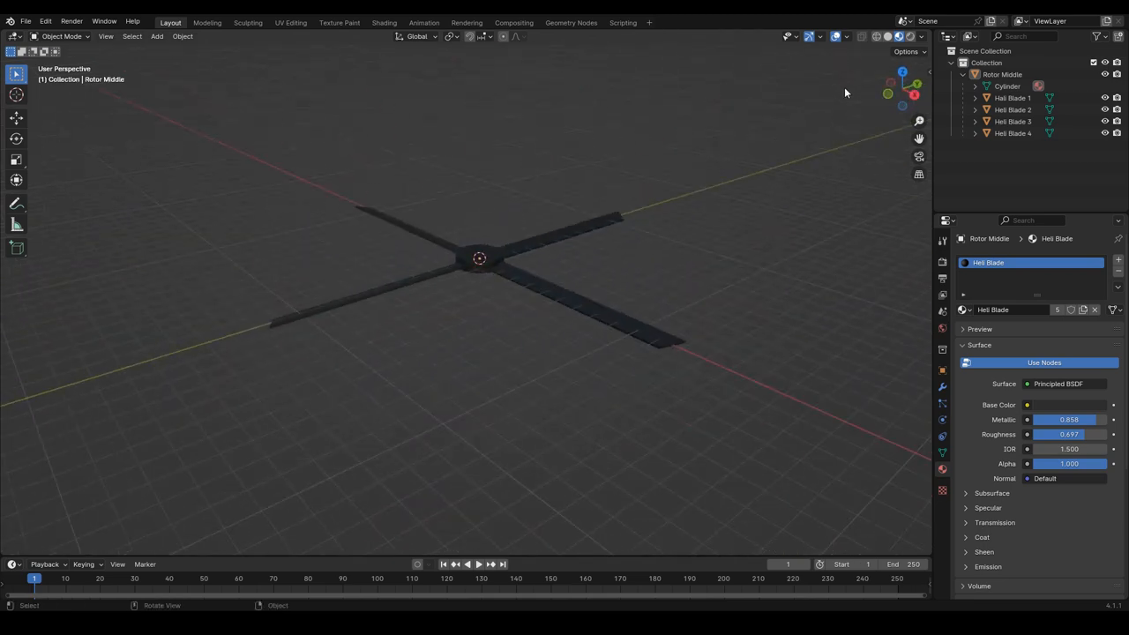
mouse_move(839, 37)
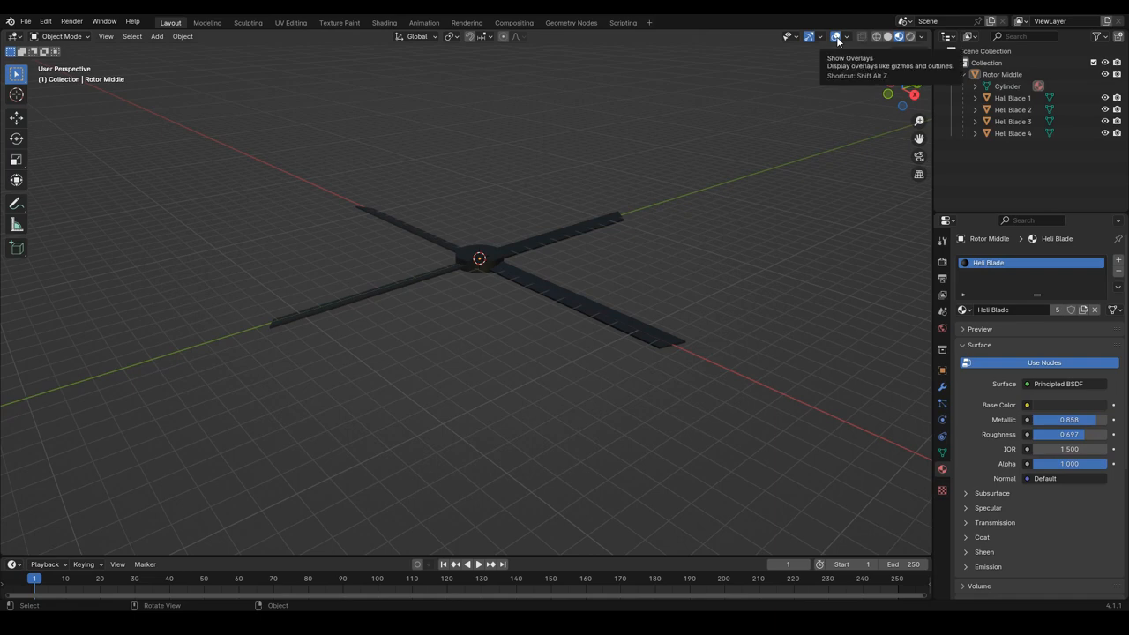
left_click(835, 36)
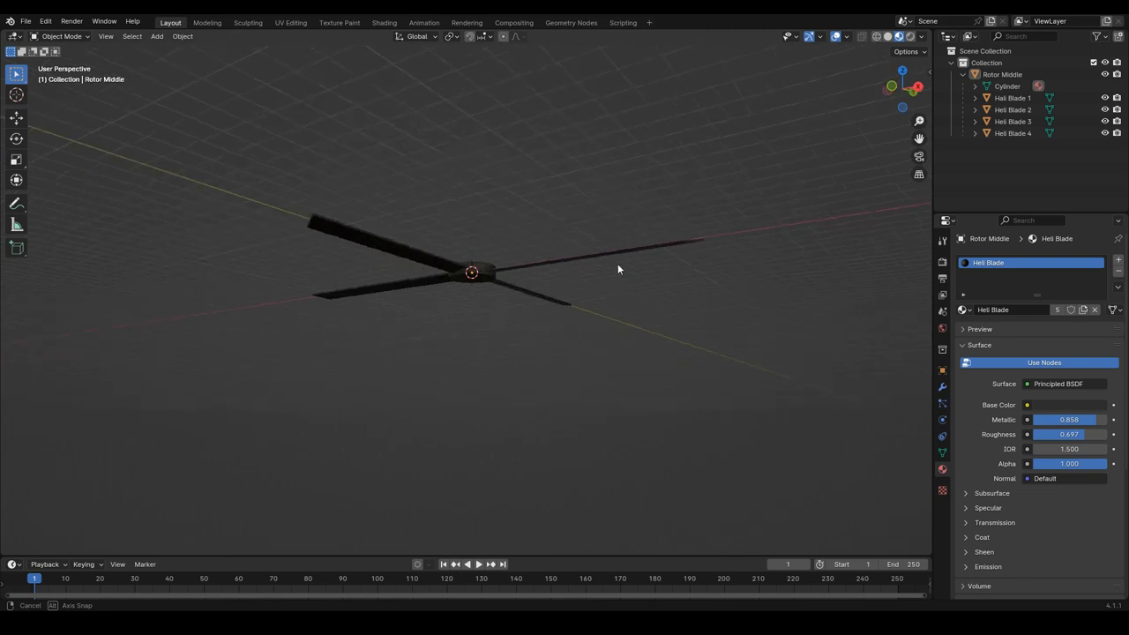
left_click_drag(617, 269, 494, 311)
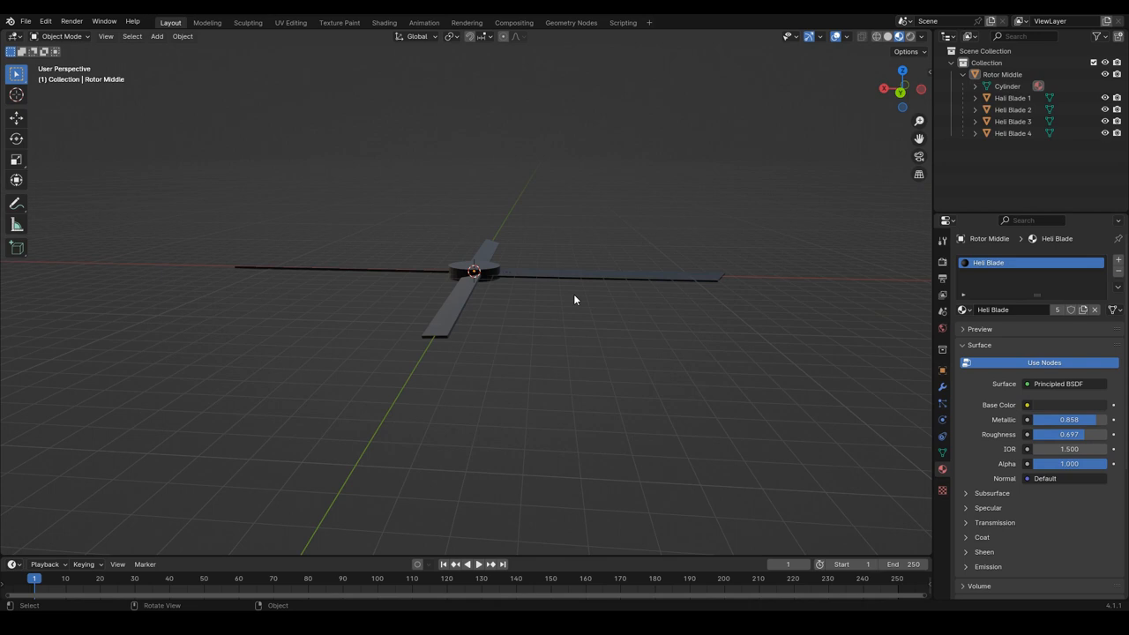
mouse_move(573, 297)
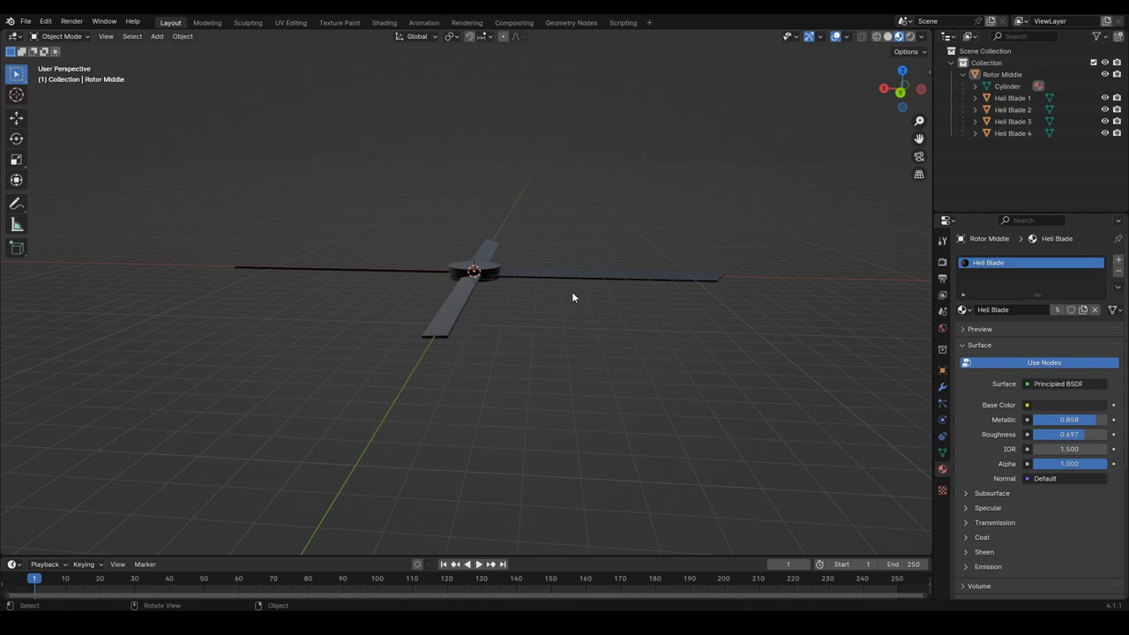
Add a cube at the origin and start moving the Rotor Middle assembly away from it
left_click(157, 36)
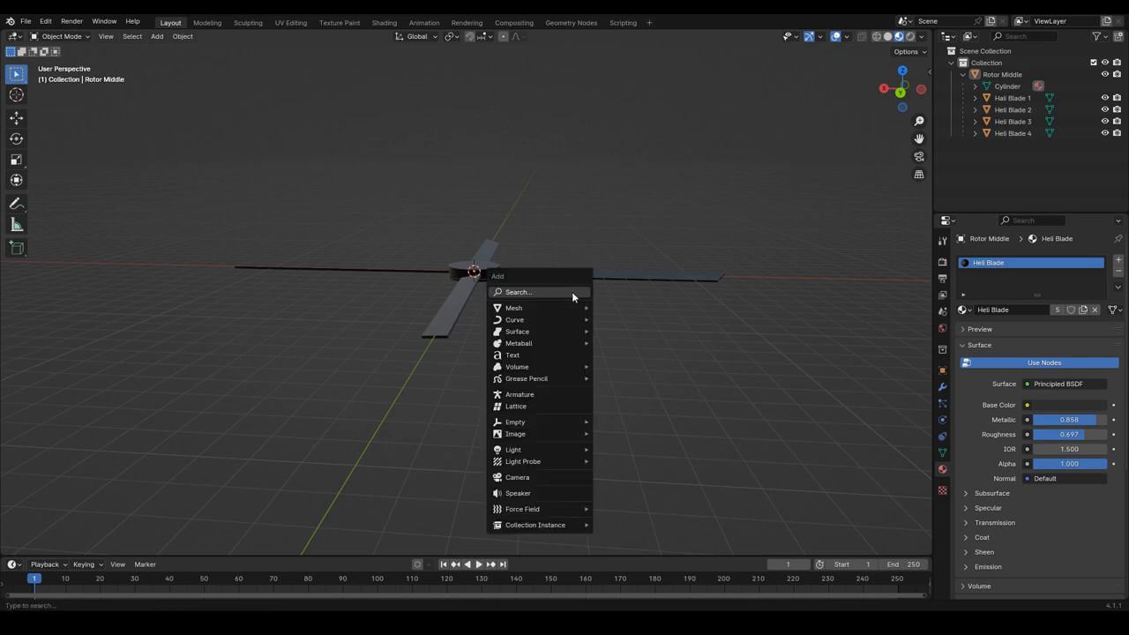
mouse_move(513, 306)
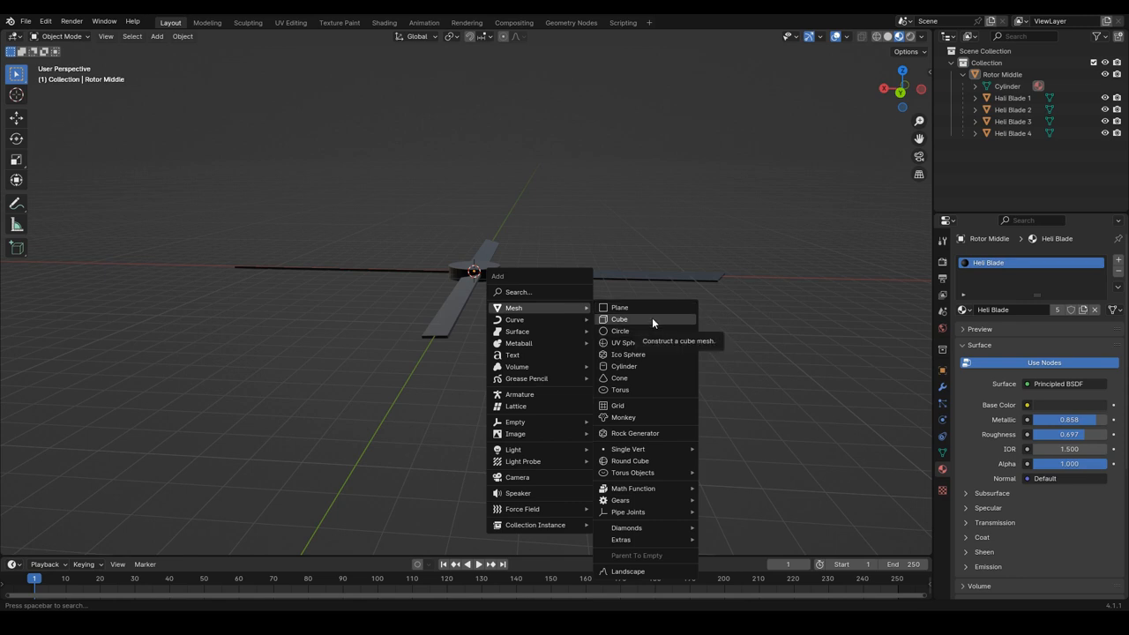
left_click(619, 320)
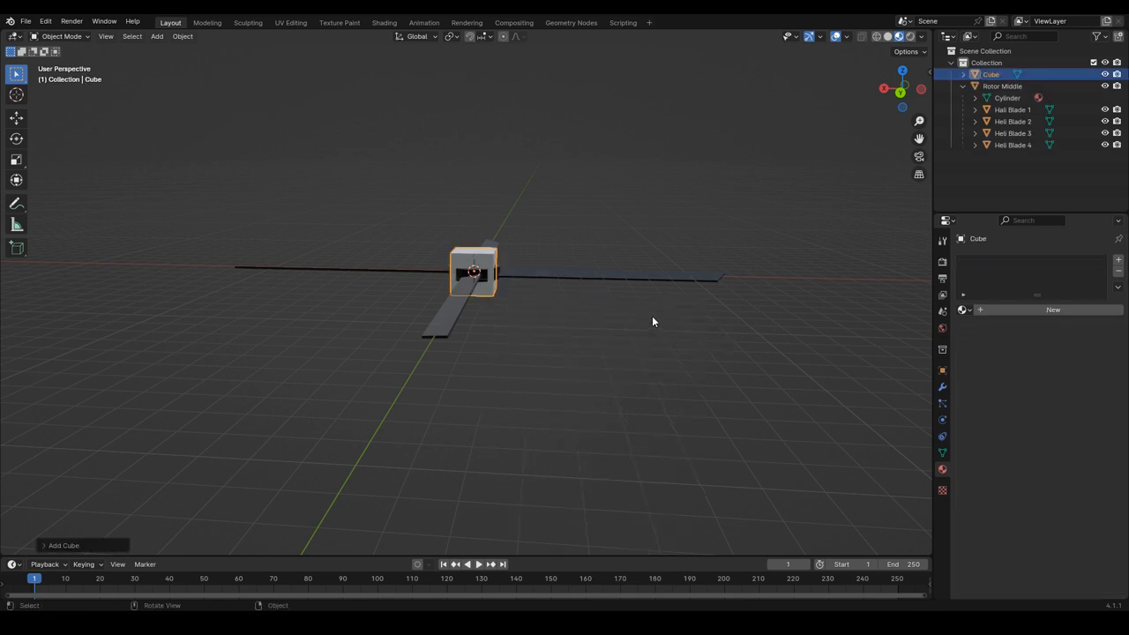
scroll("down", 3)
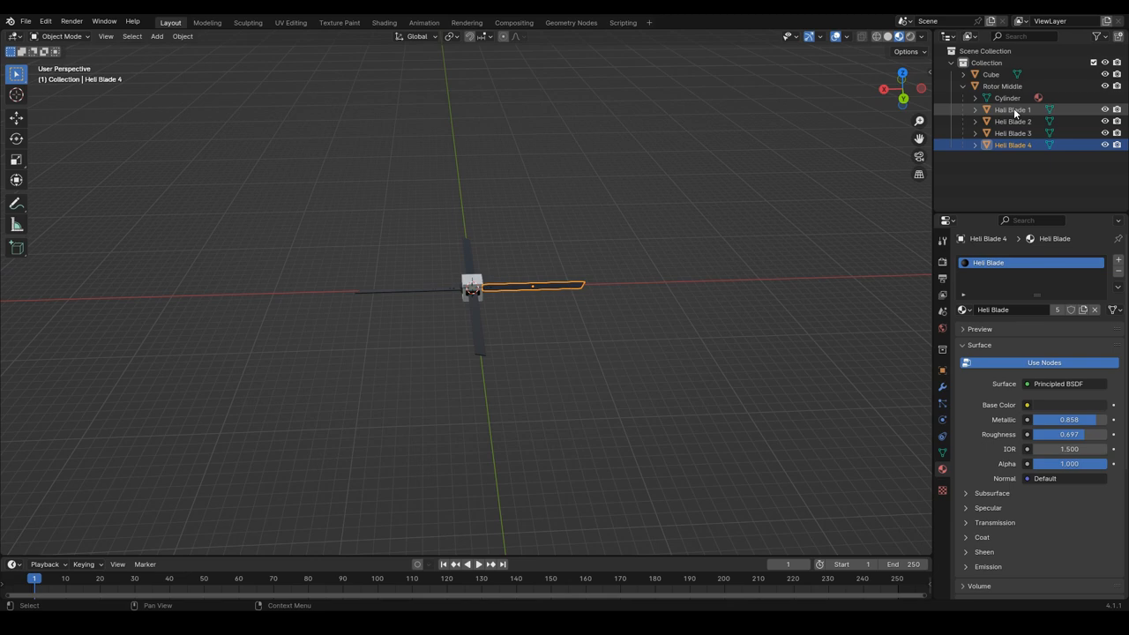
left_click(1008, 87)
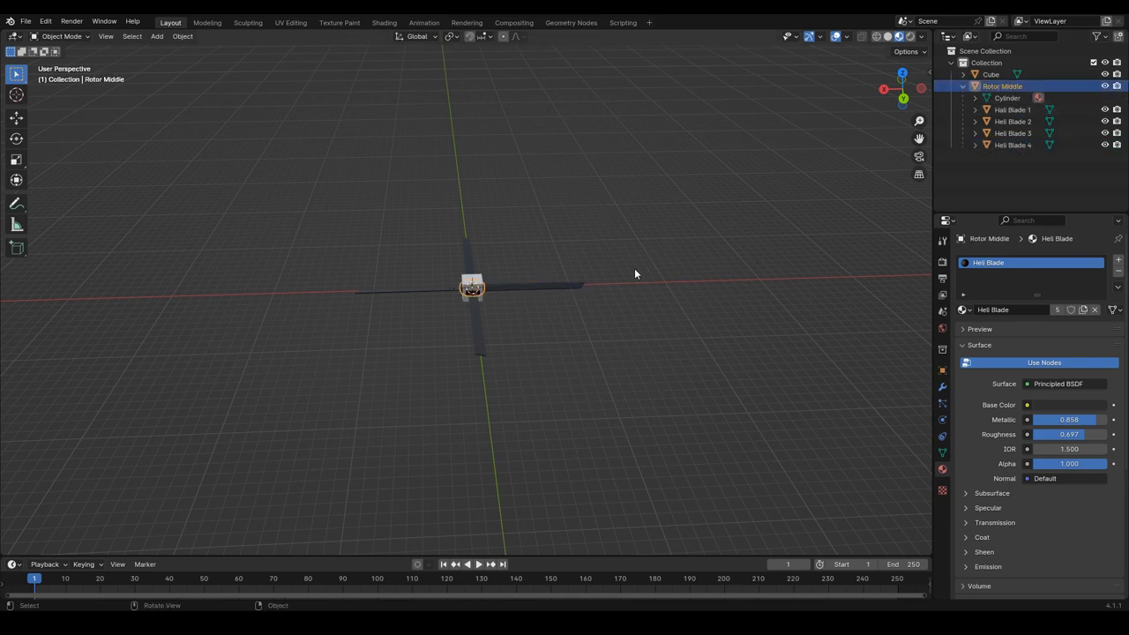
key("g")
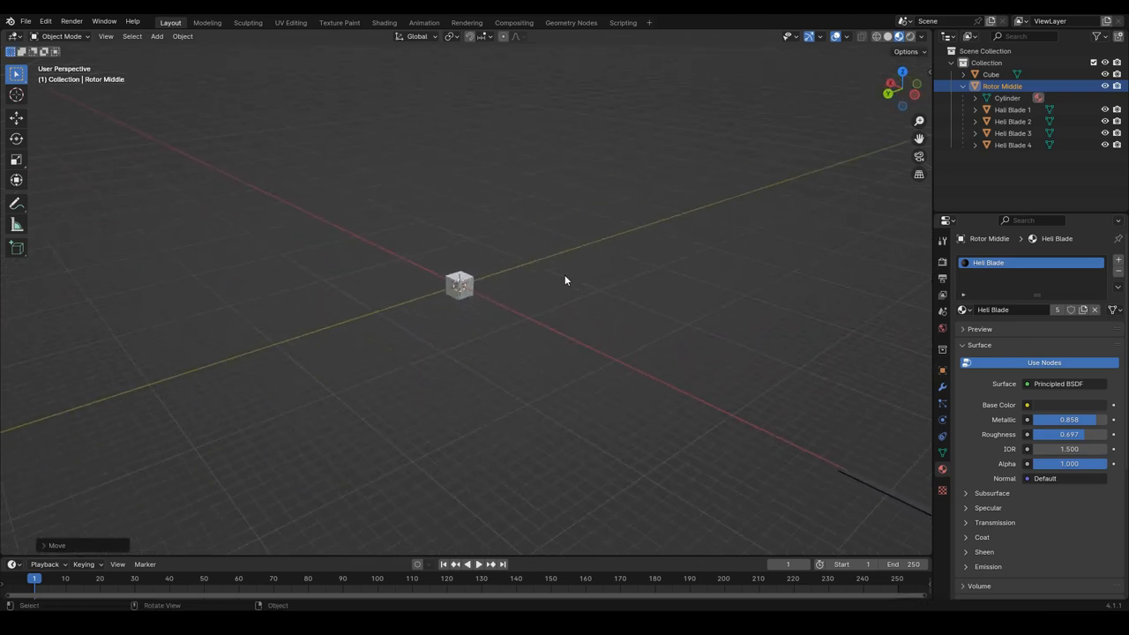
Orbit the view toward the new cube standing at the origin
left_click_drag(564, 280, 730, 225)
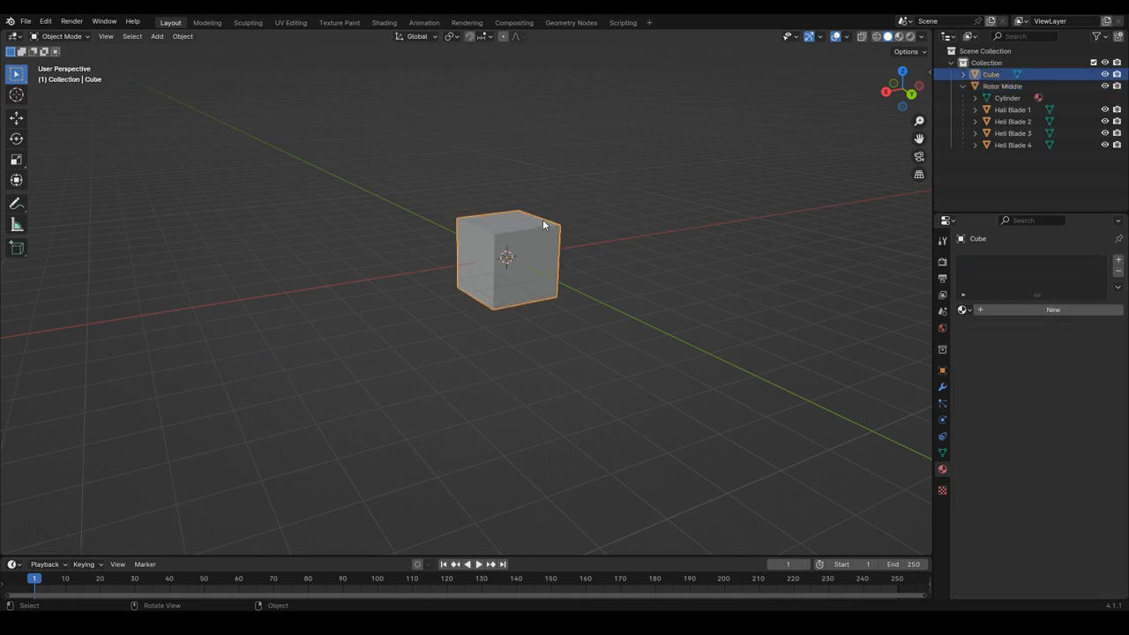
mouse_move(608, 188)
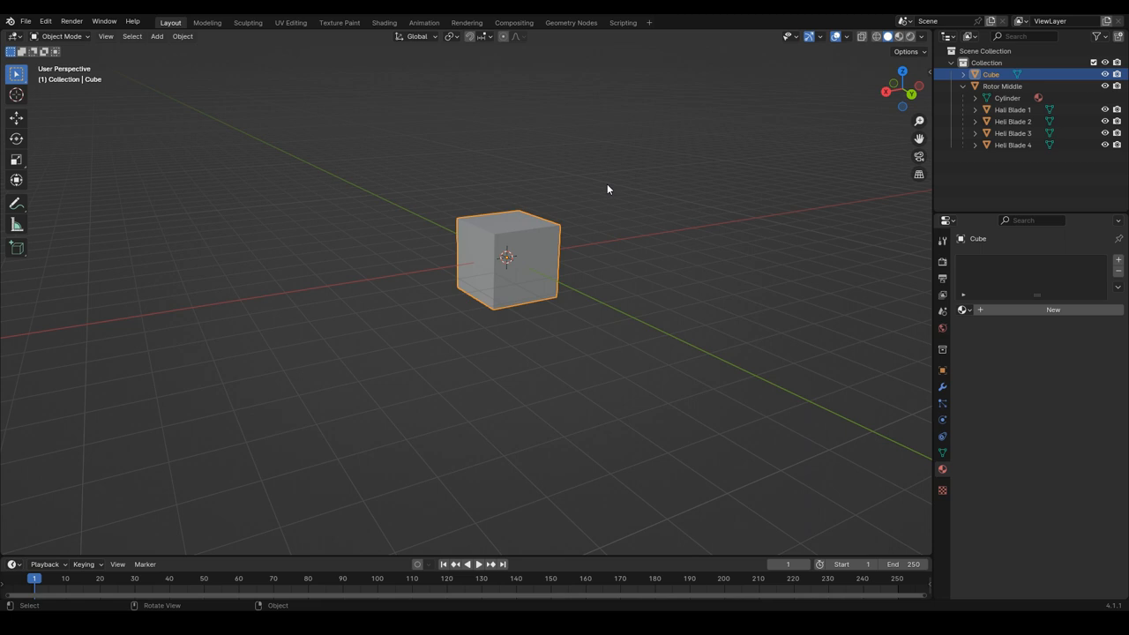
Scale the cube uniformly by 3 so each side measures 6 m
left_click_drag(607, 189, 761, 227)
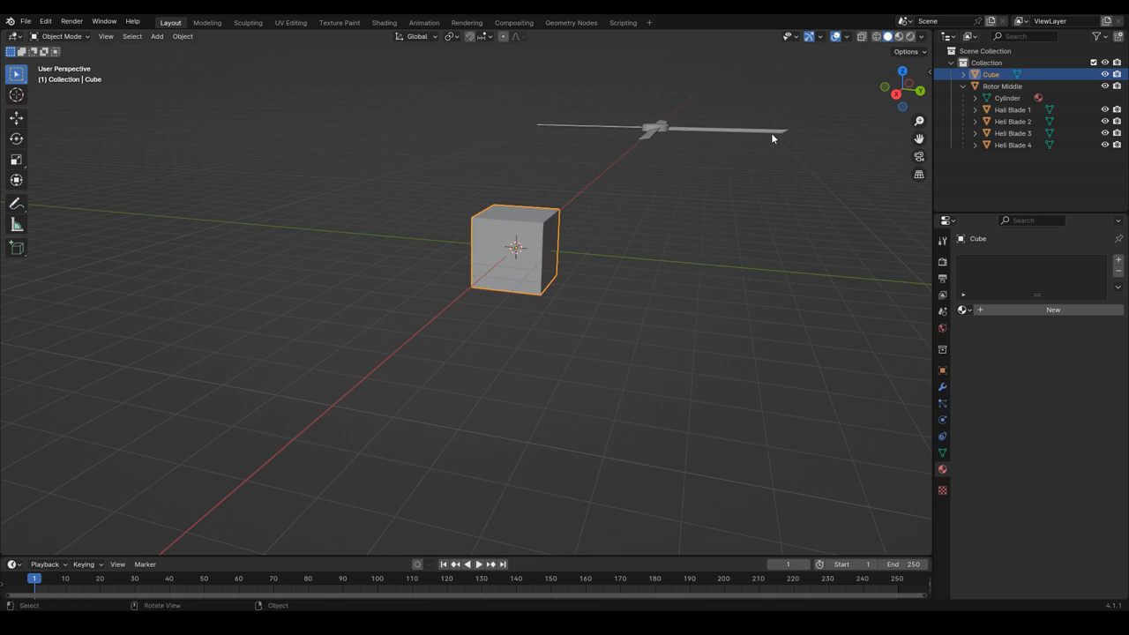
mouse_move(699, 166)
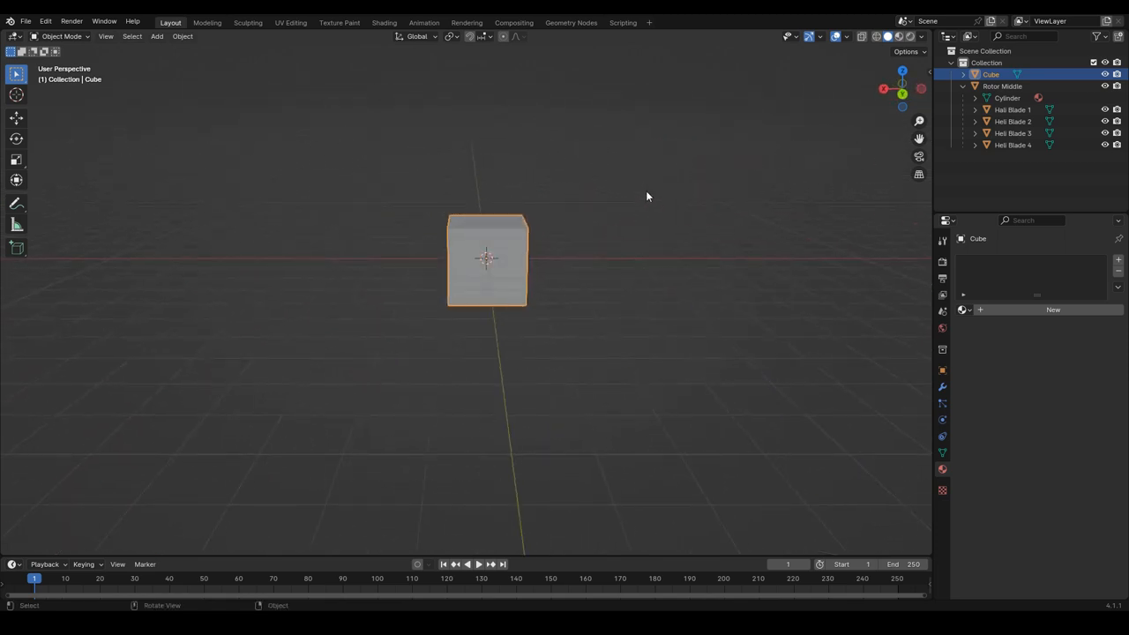
mouse_move(586, 268)
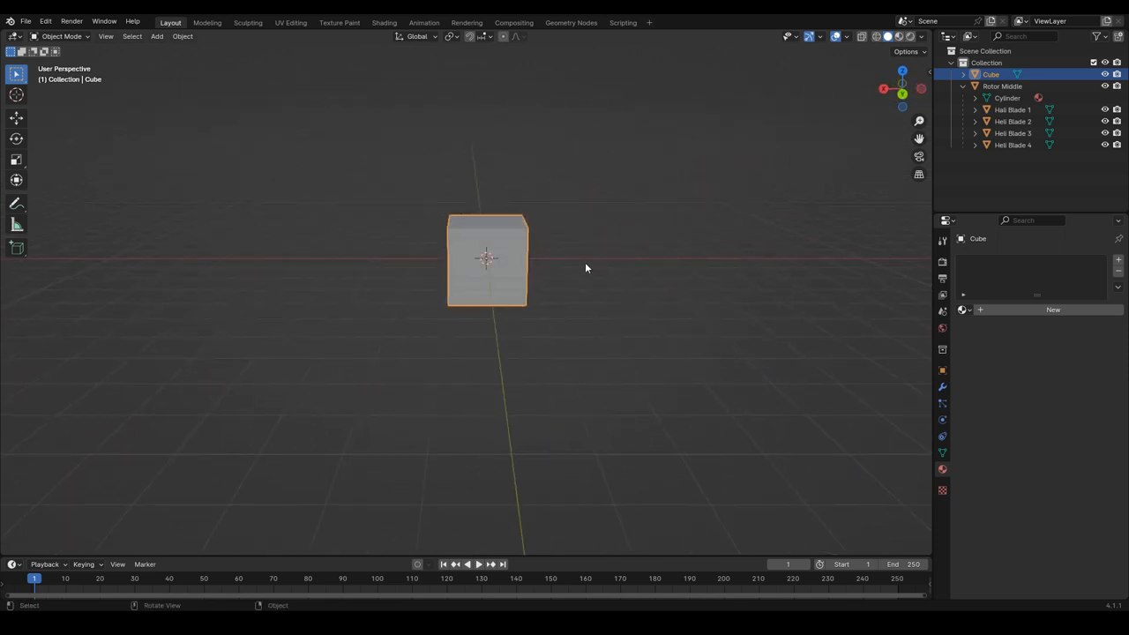
key("s")
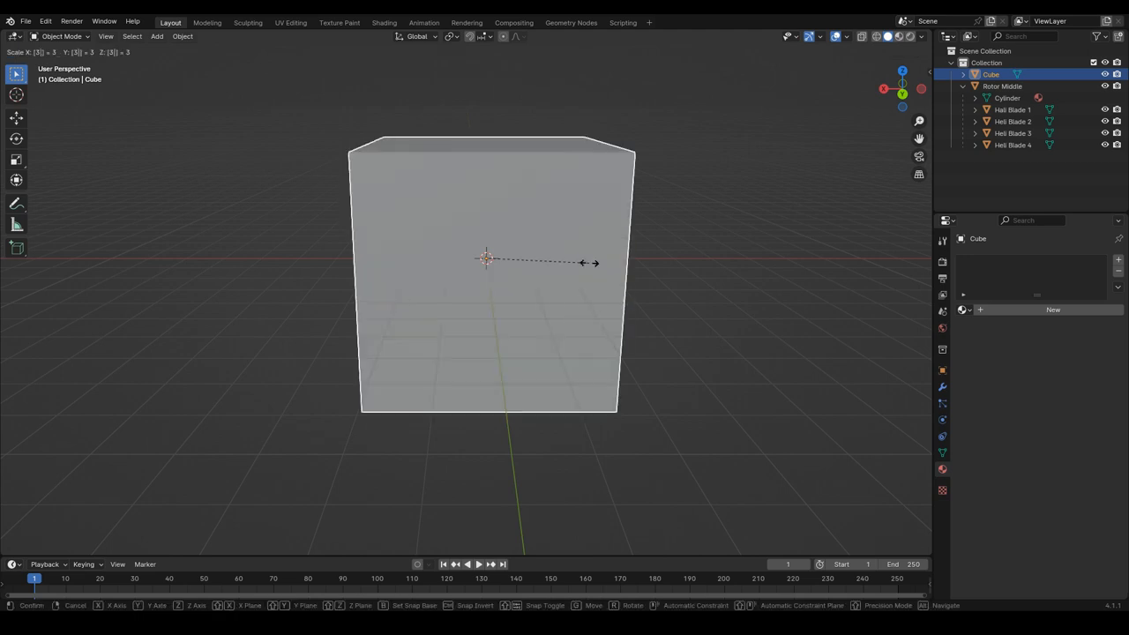
left_click(568, 269)
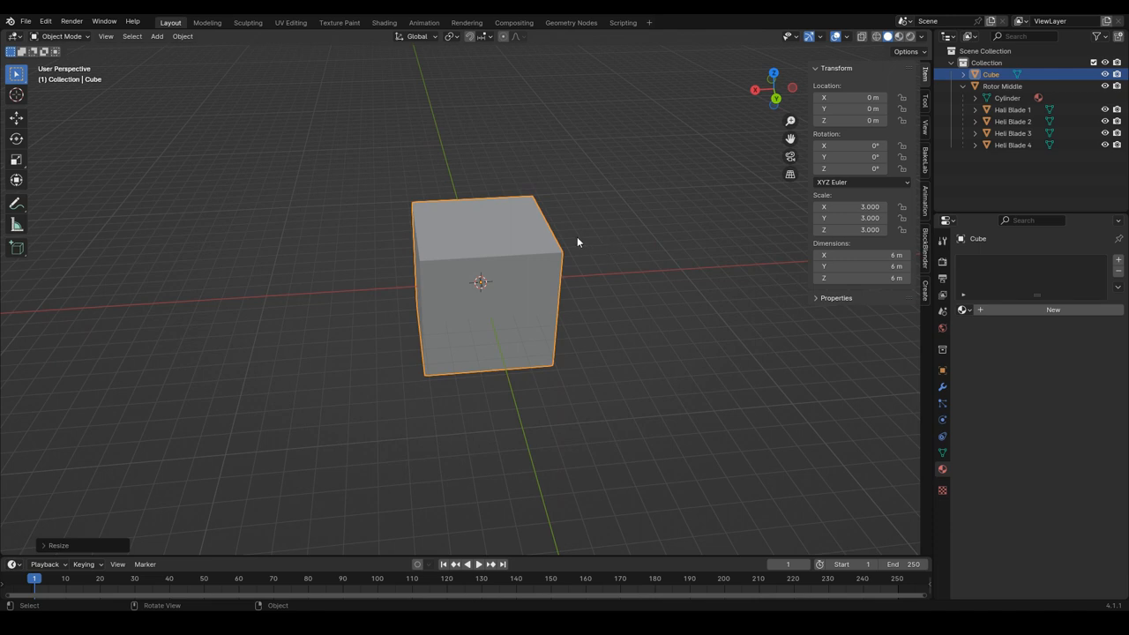
mouse_move(445, 280)
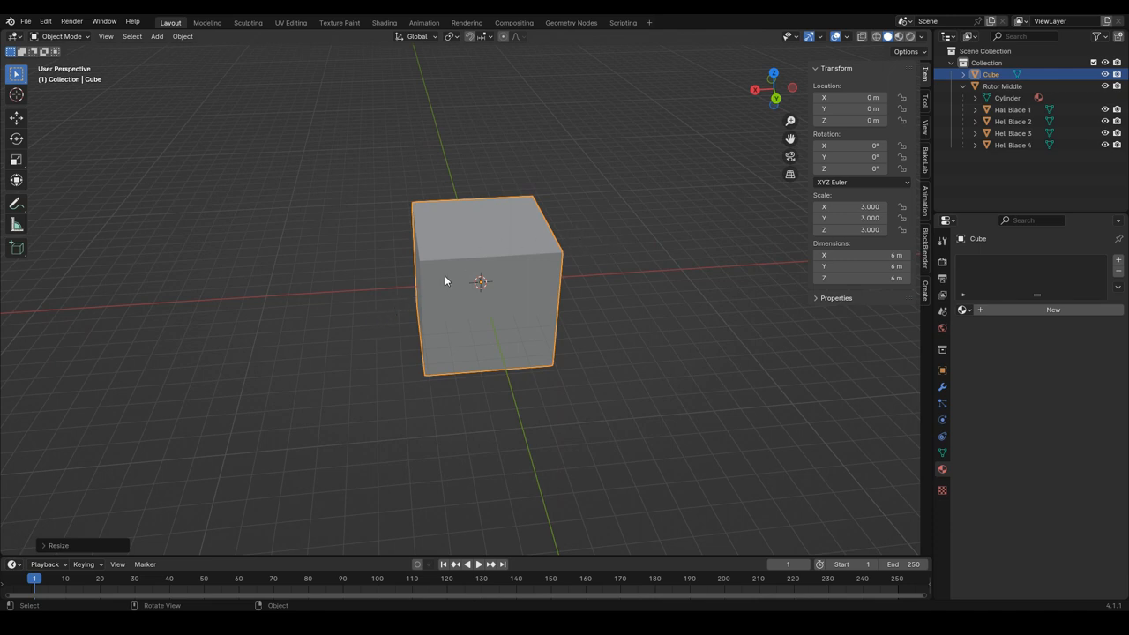
Switch the enlarged cube into Edit Mode to work on its faces
key("Tab")
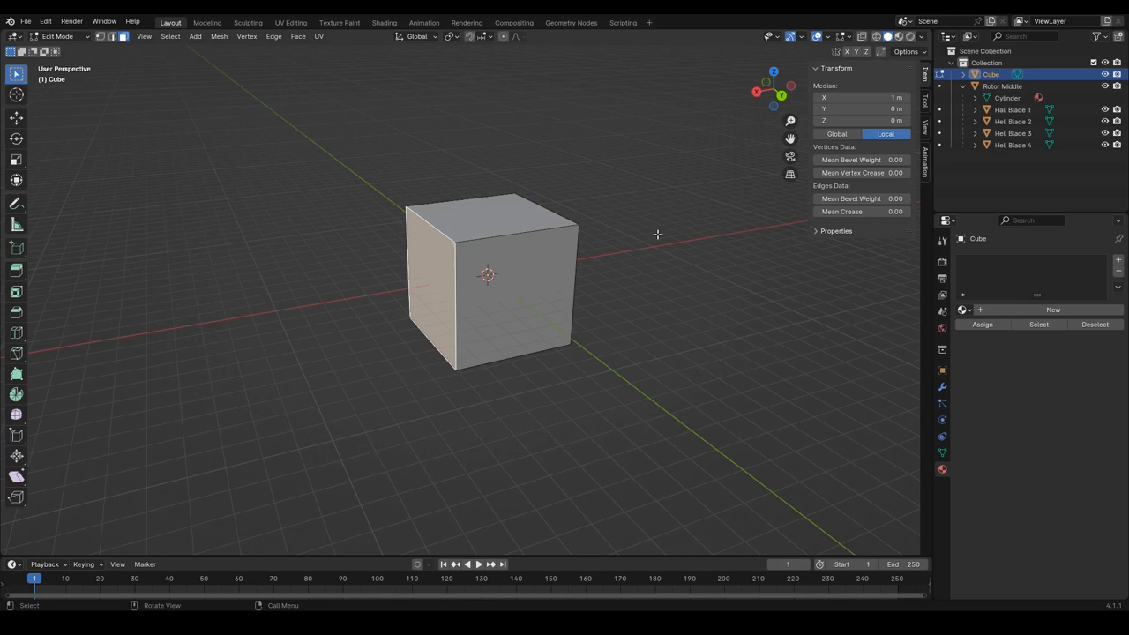
mouse_move(375, 238)
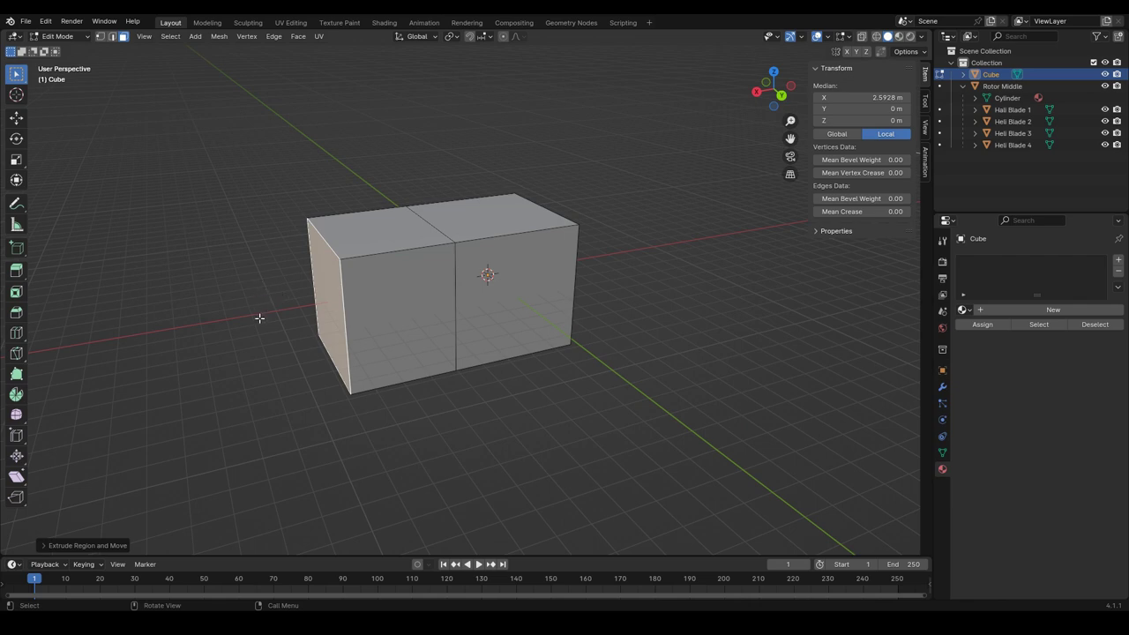
mouse_move(160, 355)
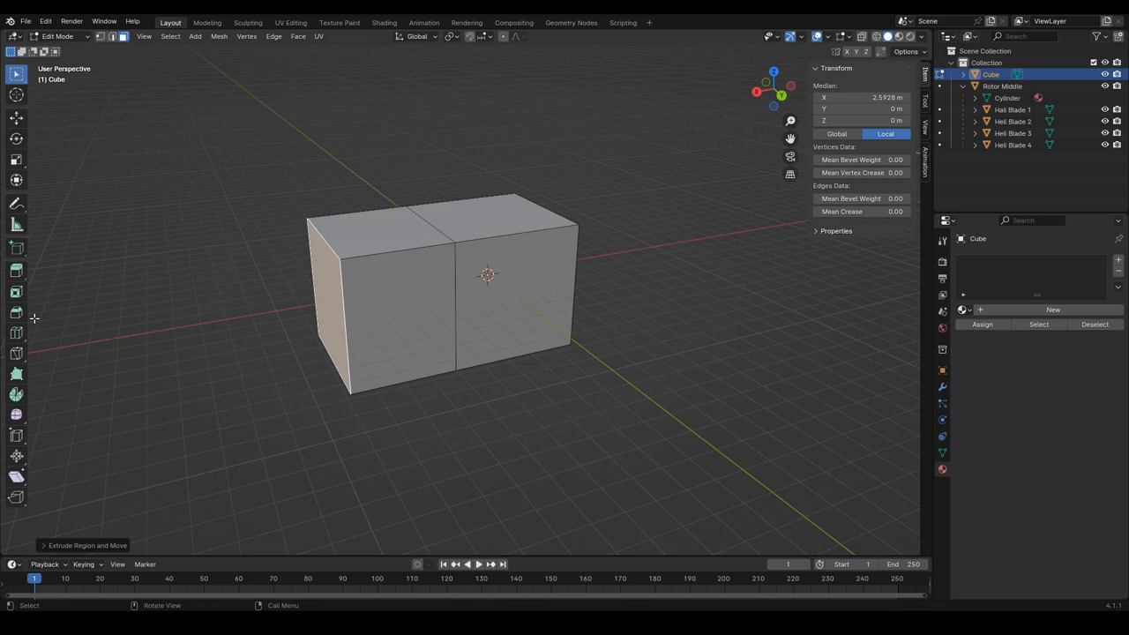
mouse_move(16, 292)
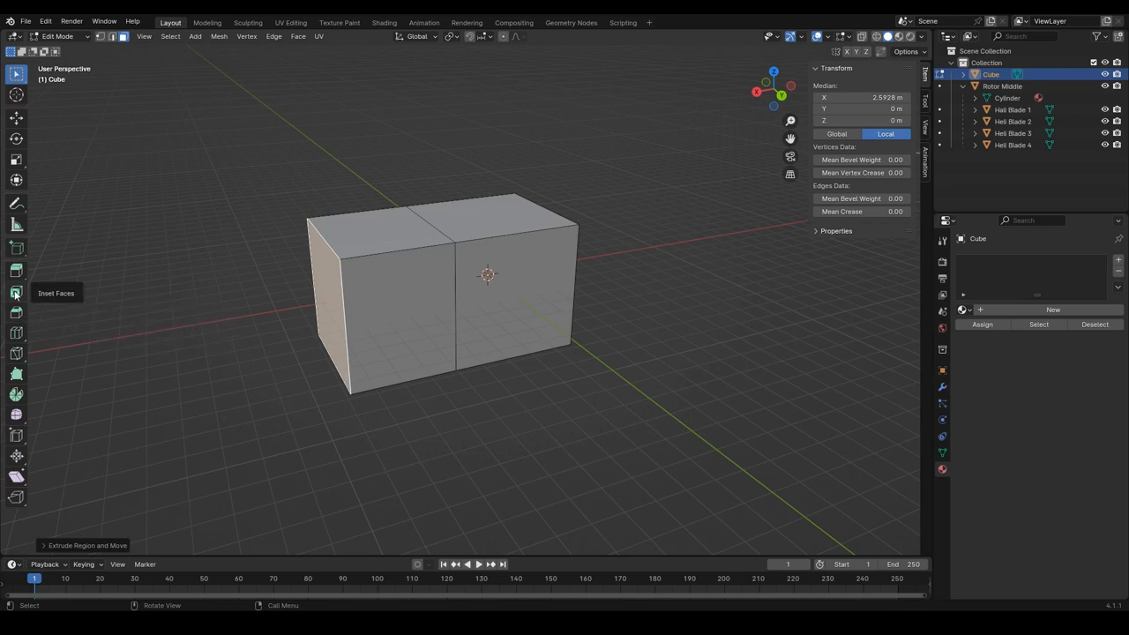
Push out one side of the box into a longer two-section body
left_click(16, 292)
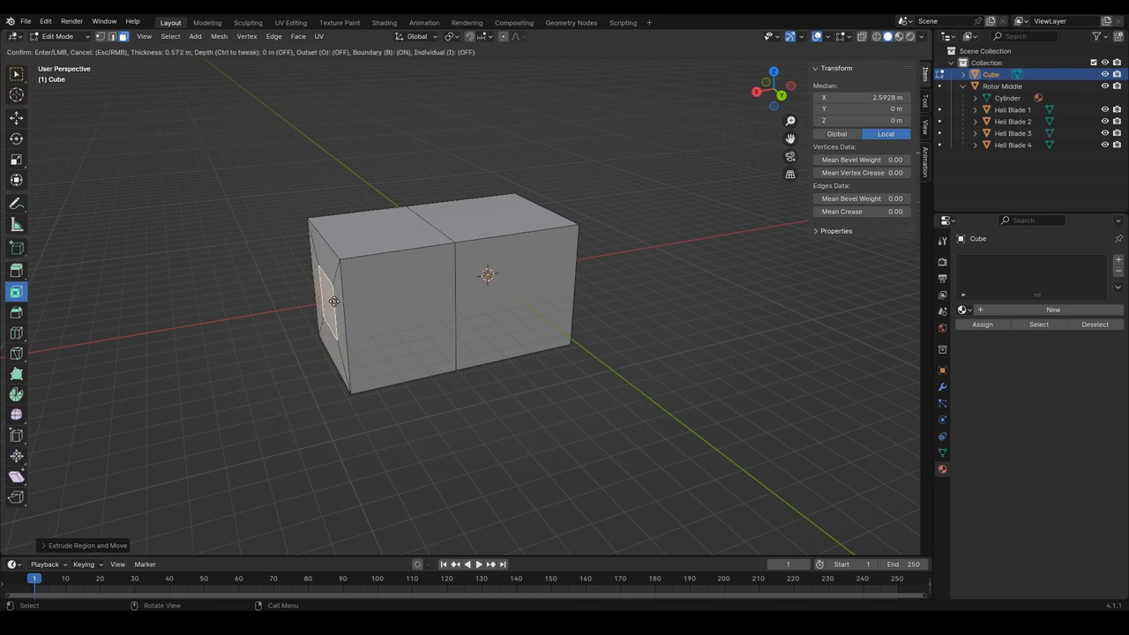
mouse_move(324, 304)
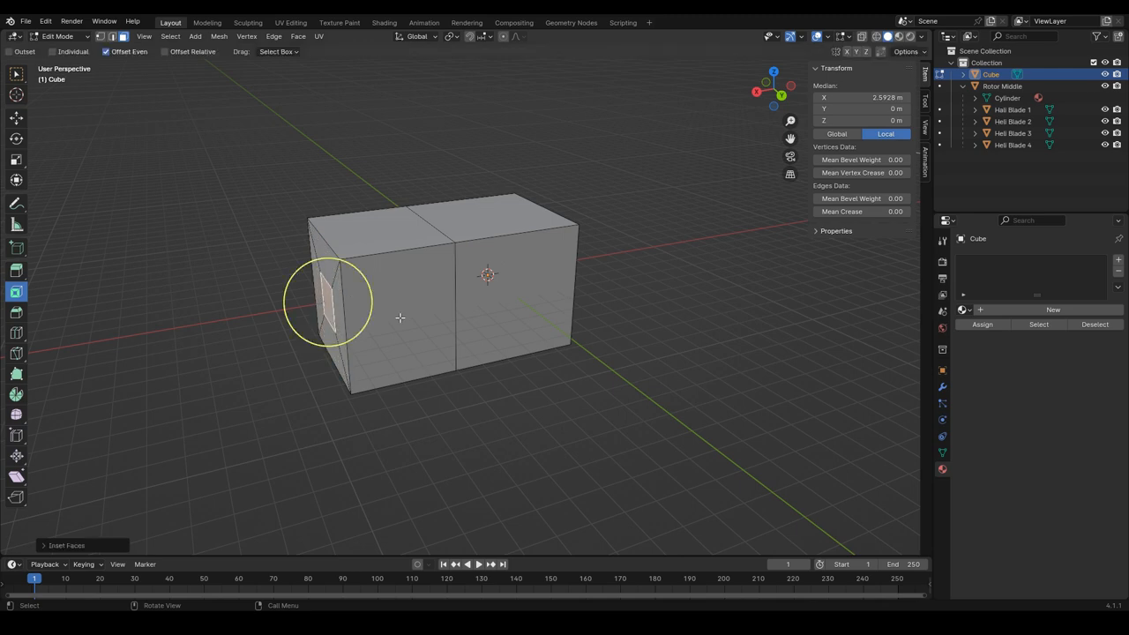
mouse_move(340, 389)
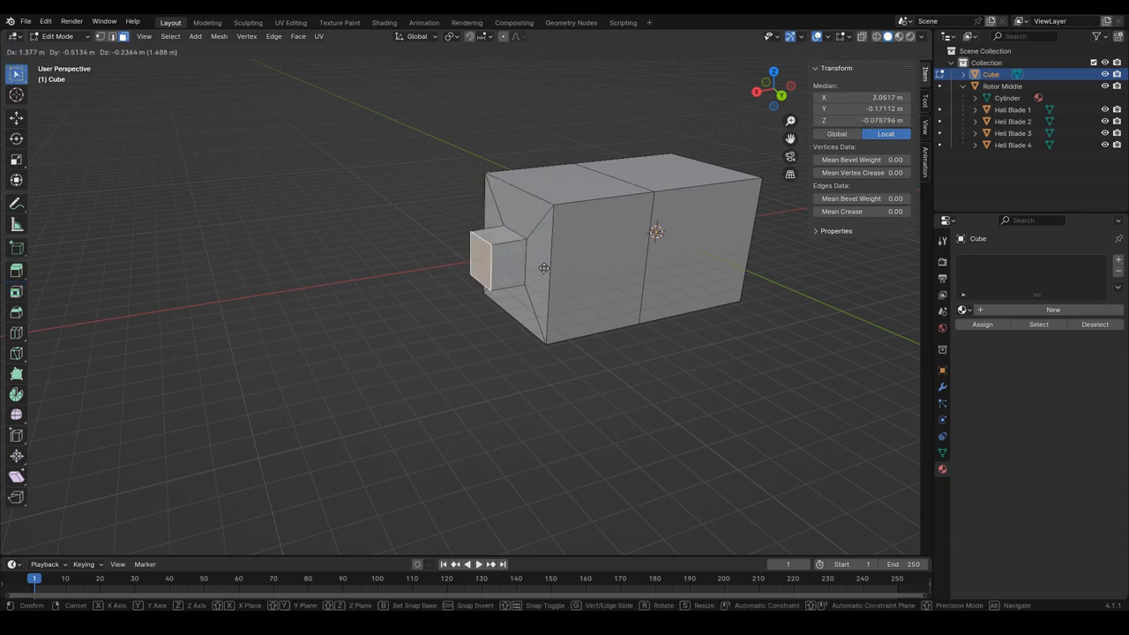
left_click(555, 259)
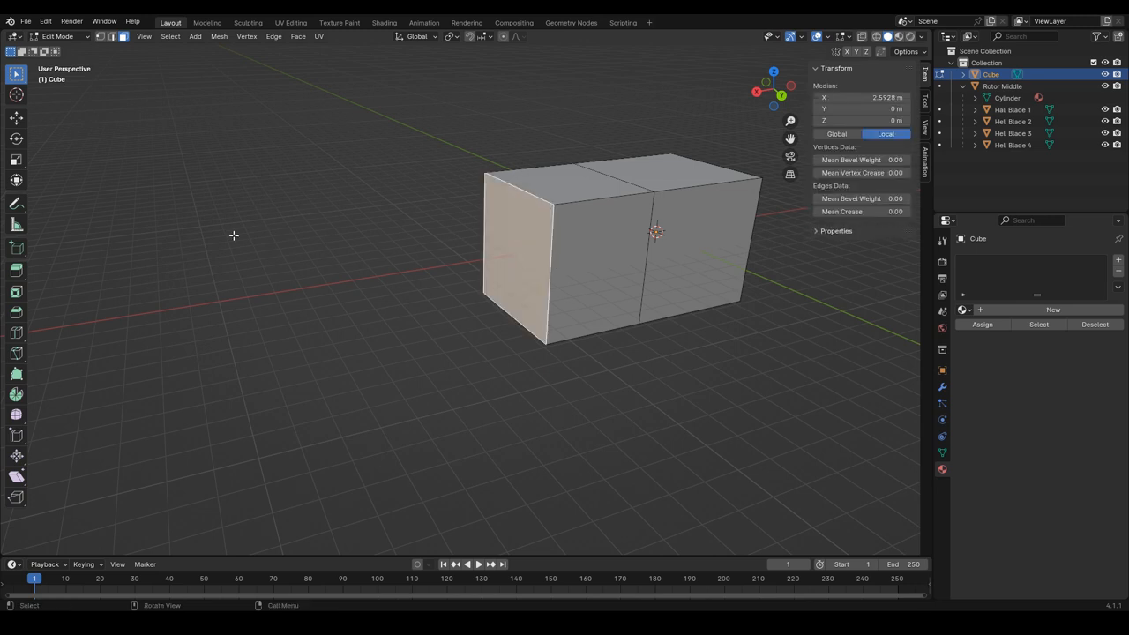
mouse_move(16, 292)
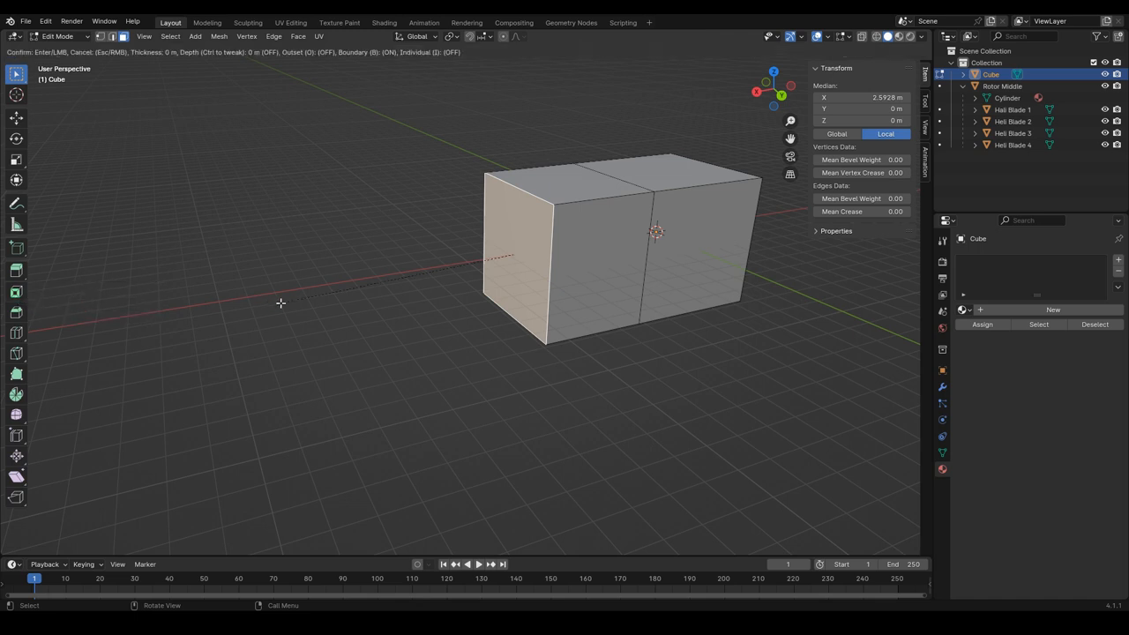
Inset a smaller face into the front end of the box body
left_click_drag(281, 304, 326, 291)
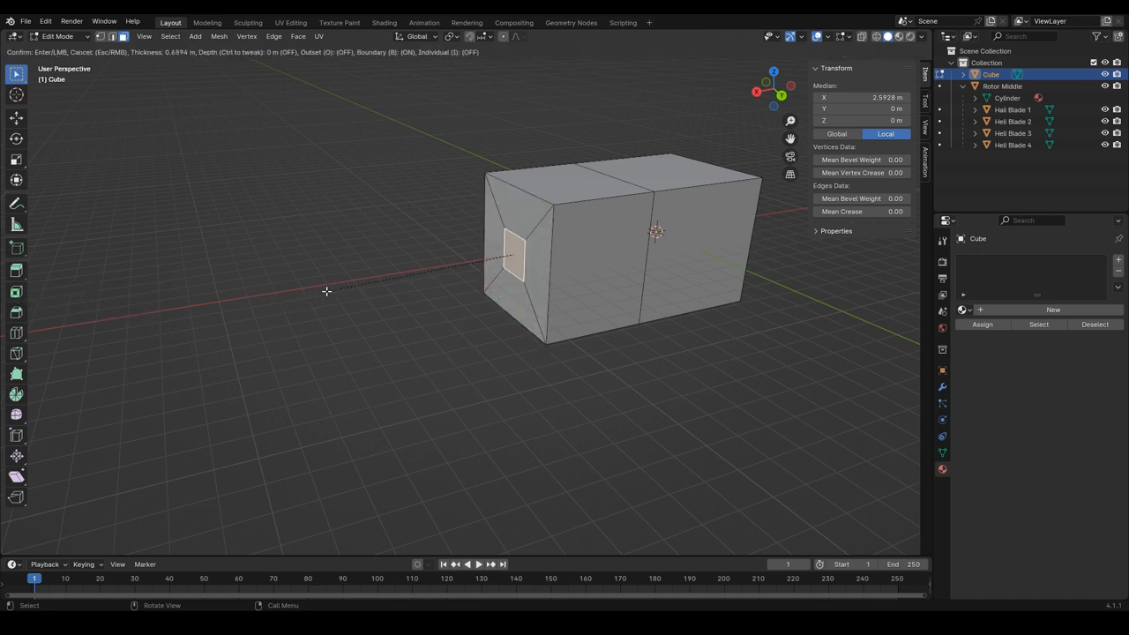
left_click(324, 291)
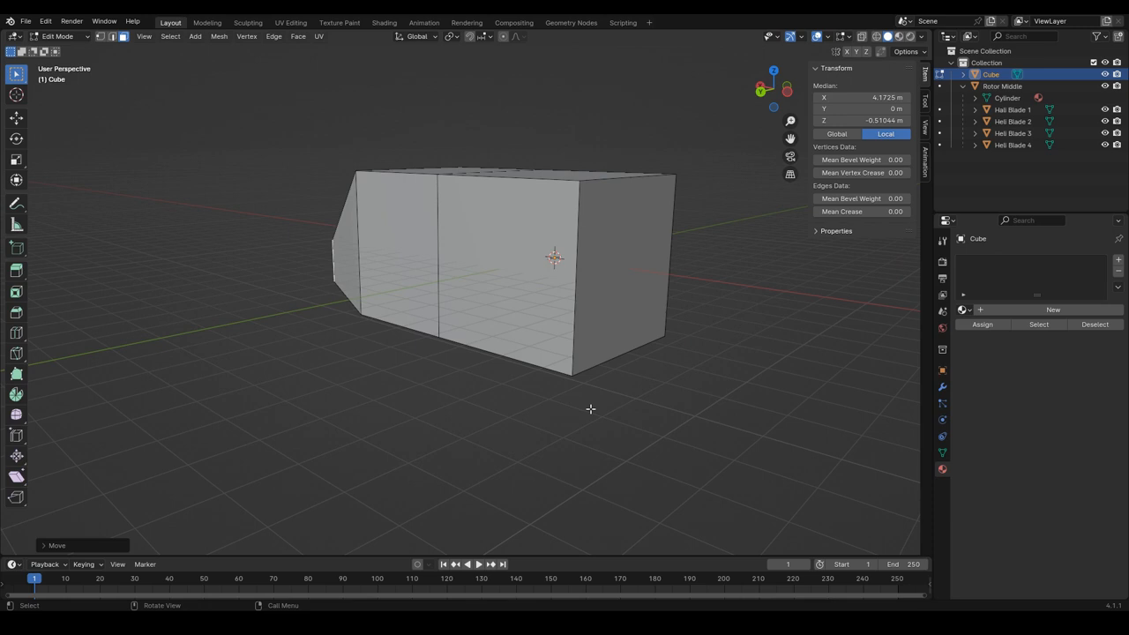
mouse_move(619, 269)
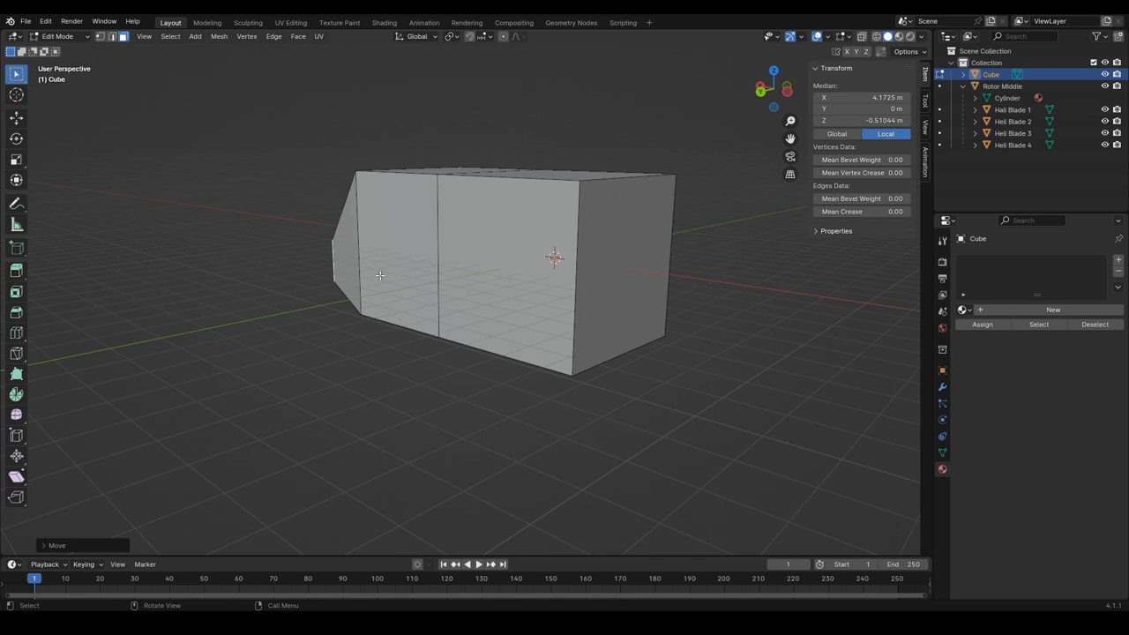
mouse_move(14, 331)
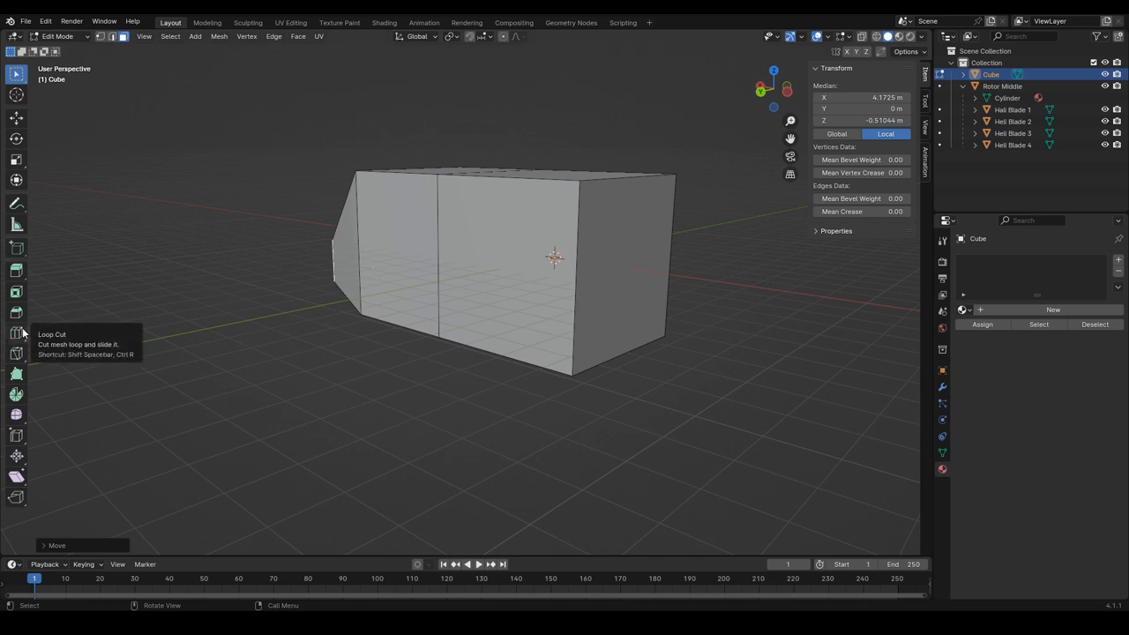
mouse_move(652, 236)
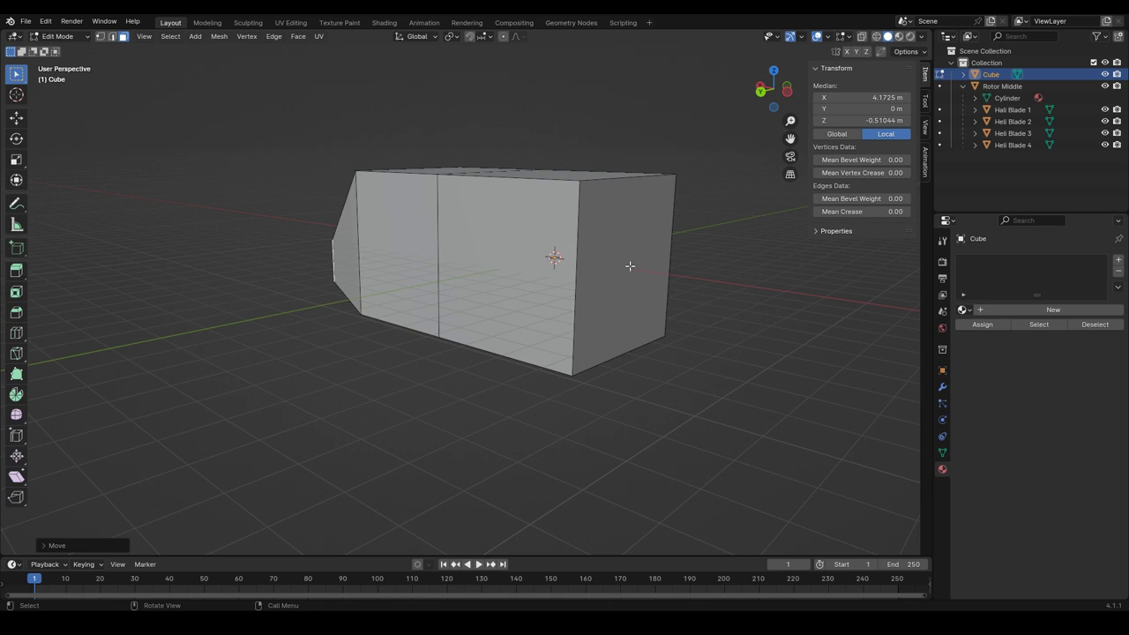
mouse_move(643, 257)
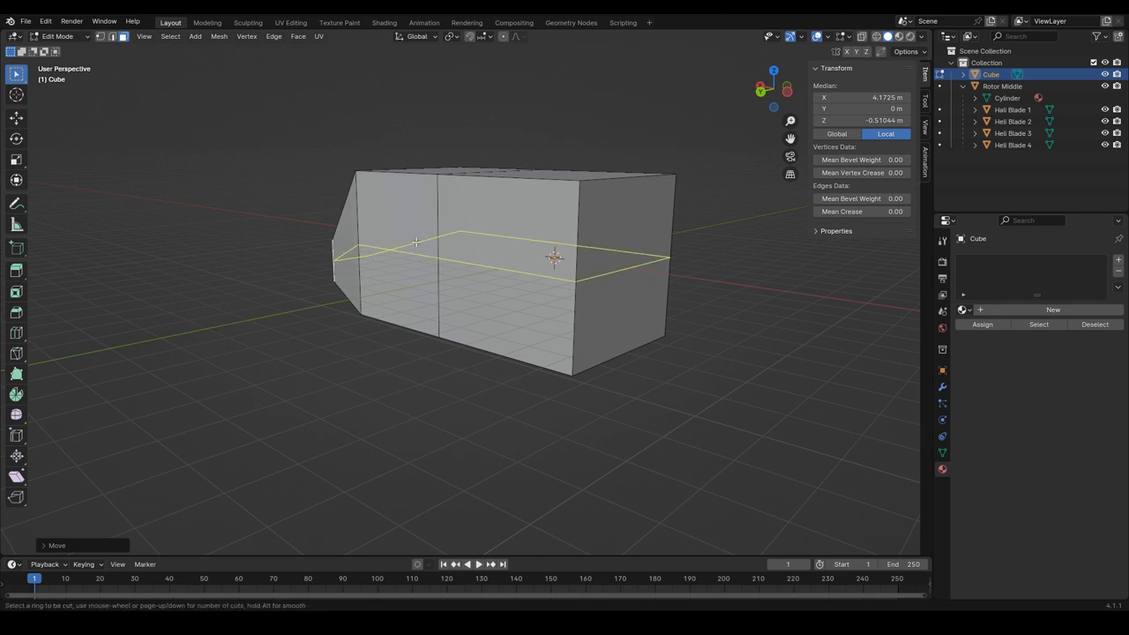
mouse_move(465, 242)
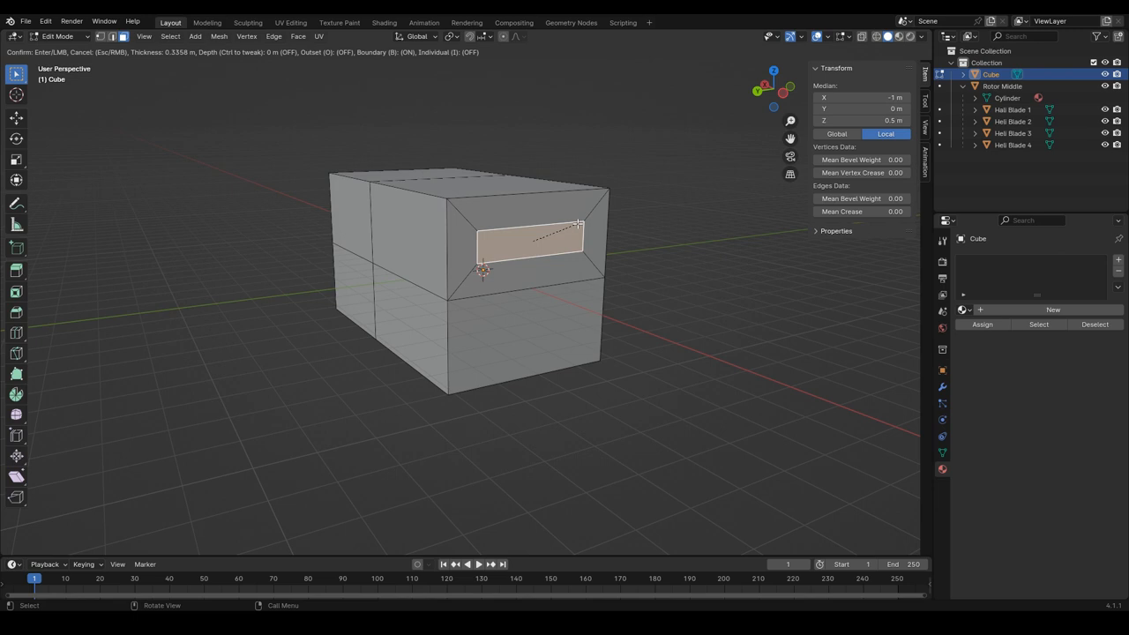
mouse_move(578, 221)
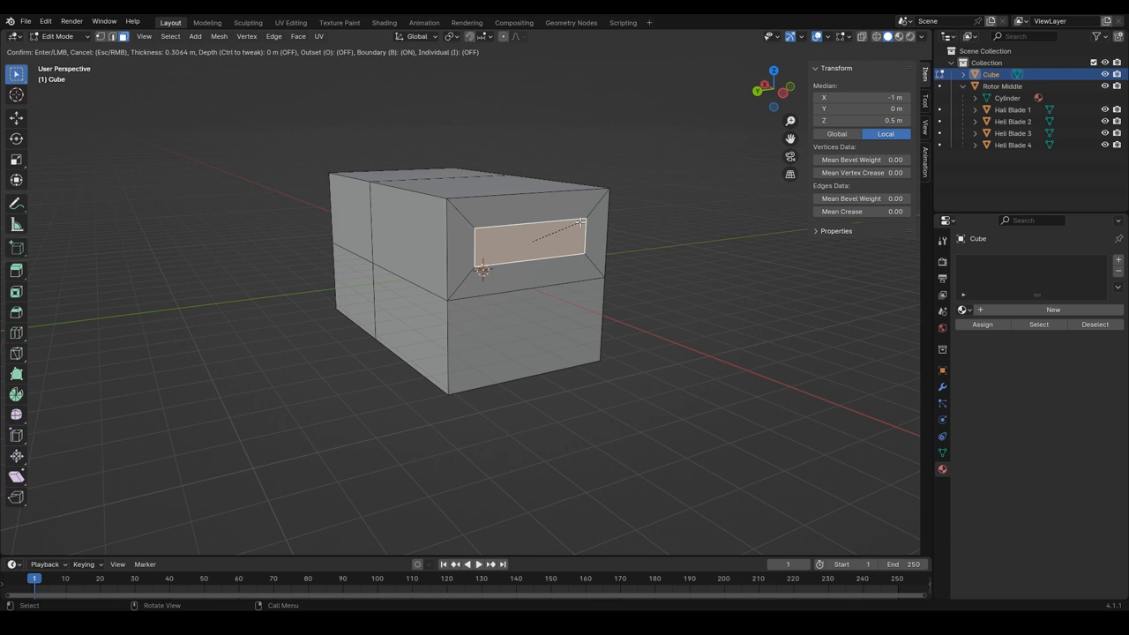
Cancel the inset, inspect the body's side and rear, and start adding edge loops
left_click(538, 256)
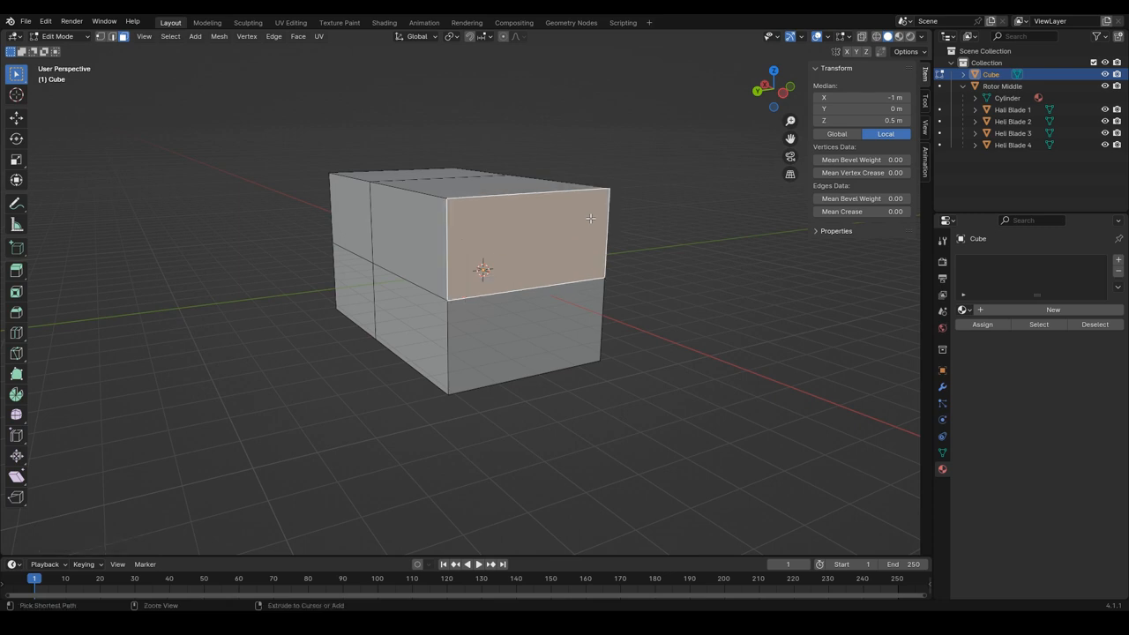
mouse_move(74, 277)
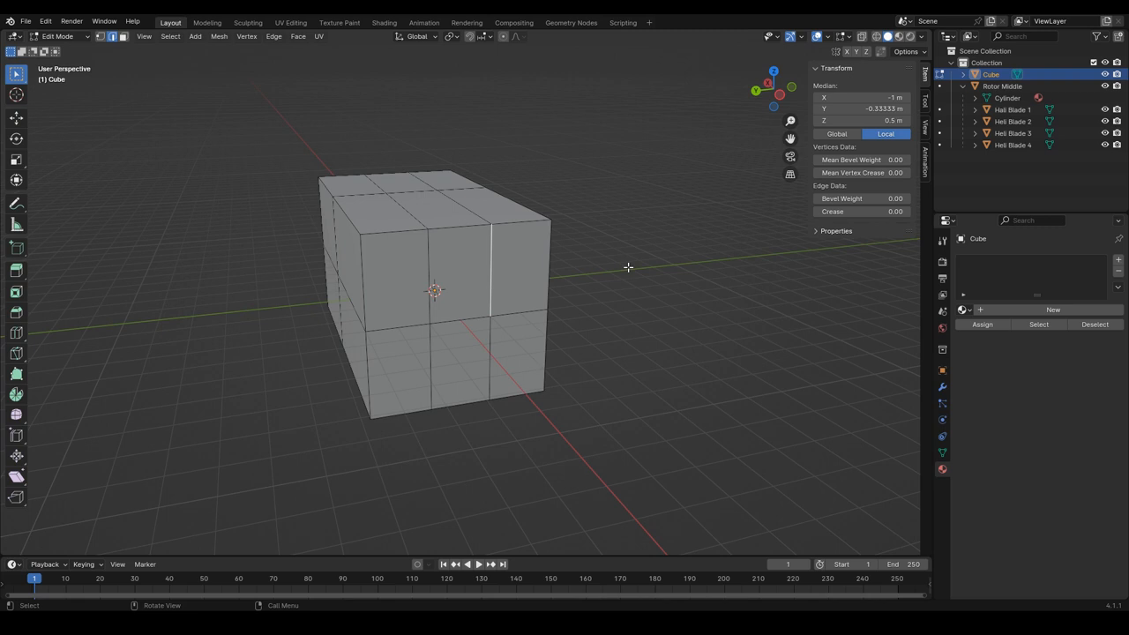
left_click_drag(628, 268, 751, 254)
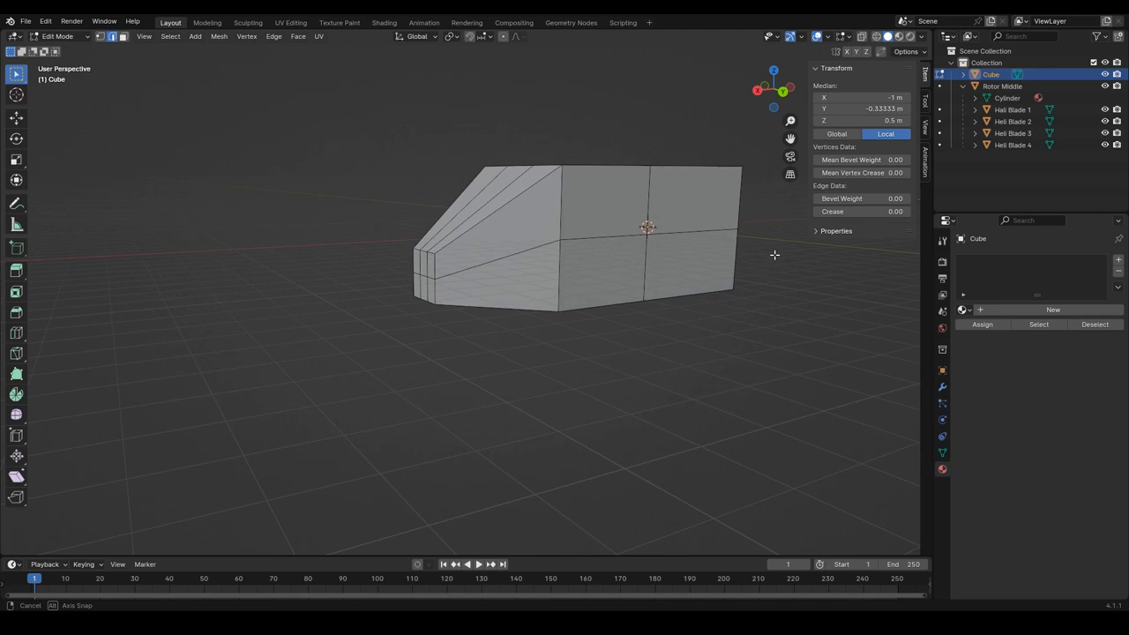
left_click_drag(774, 254, 618, 265)
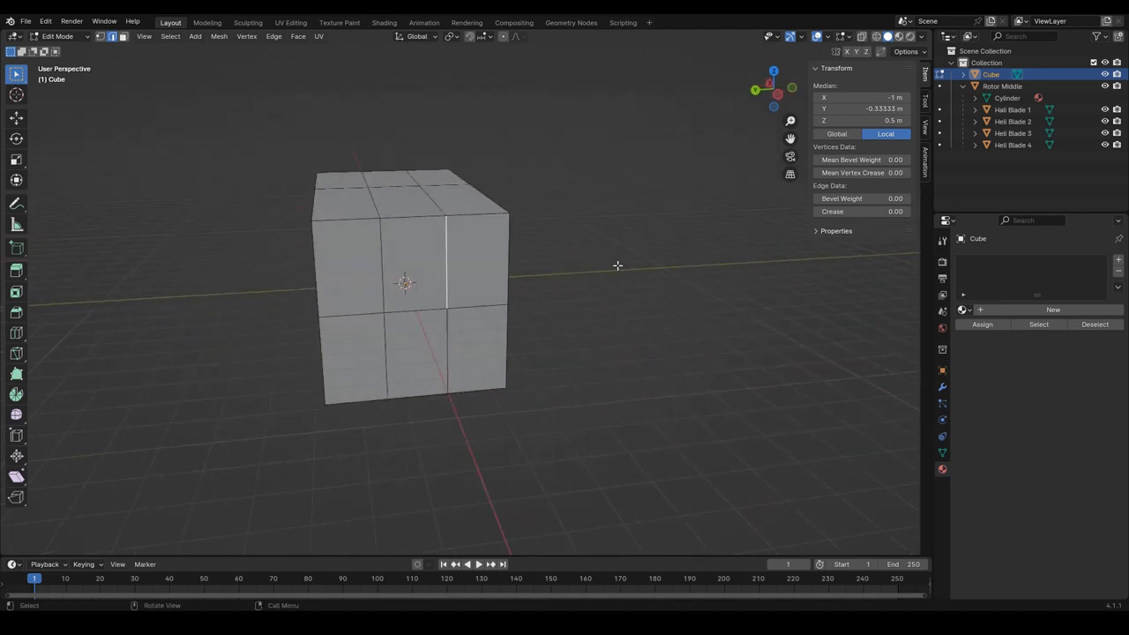
mouse_move(15, 333)
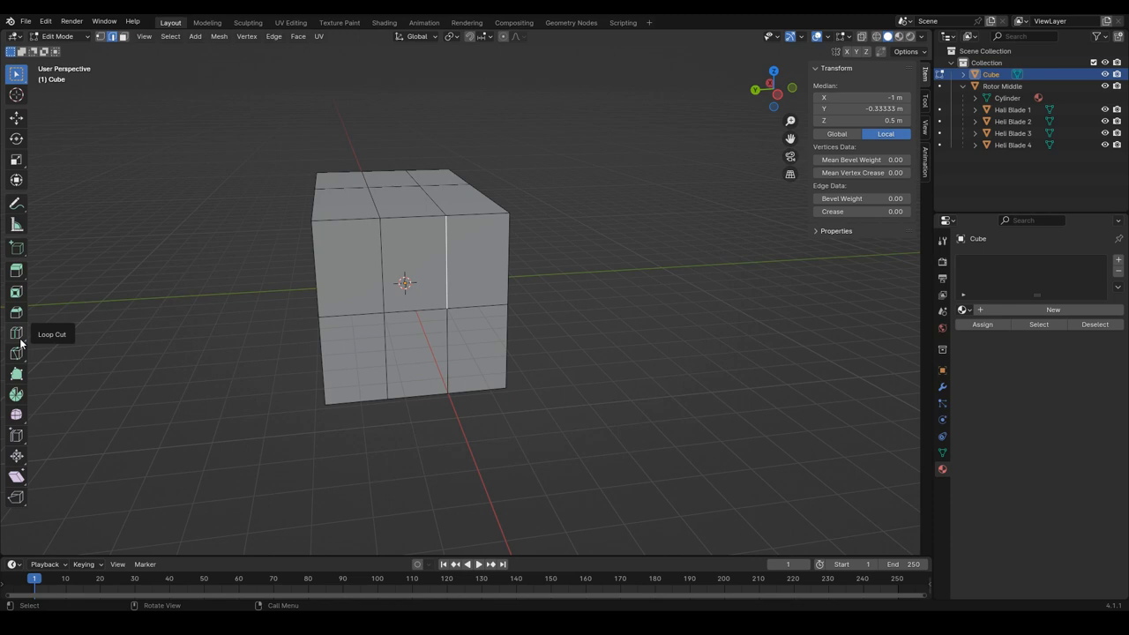
left_click(12, 330)
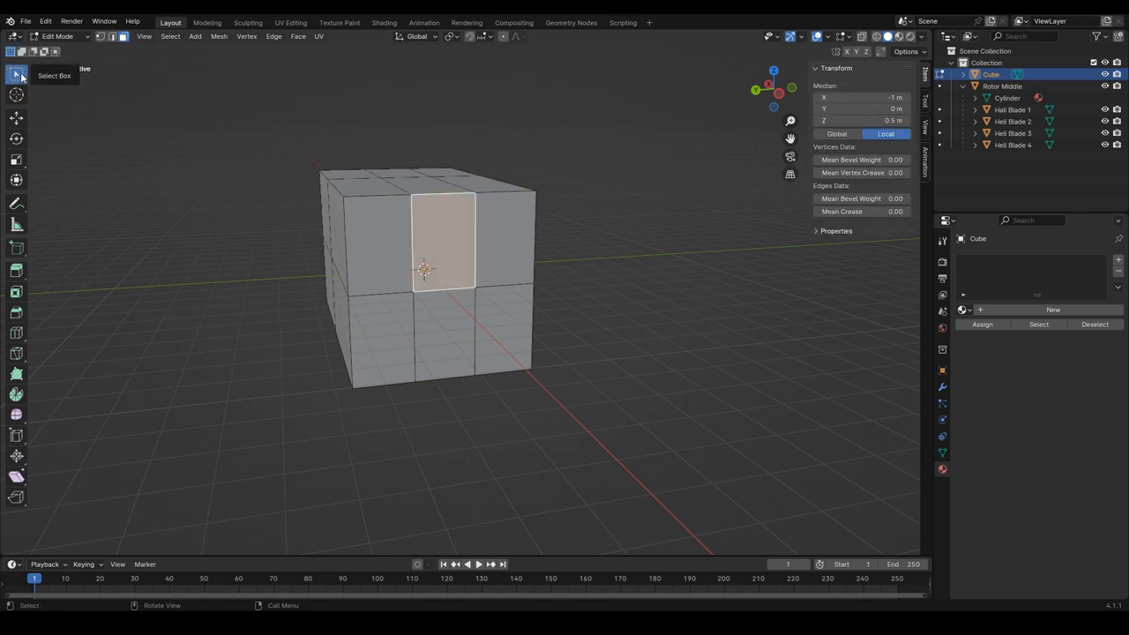
mouse_move(16, 73)
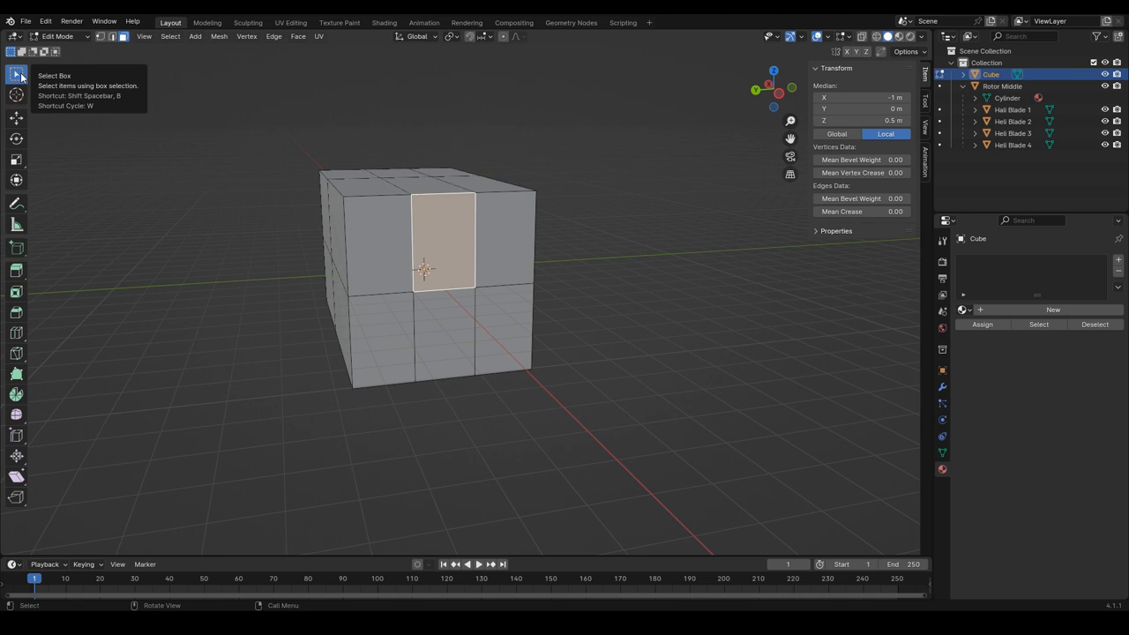
mouse_move(549, 191)
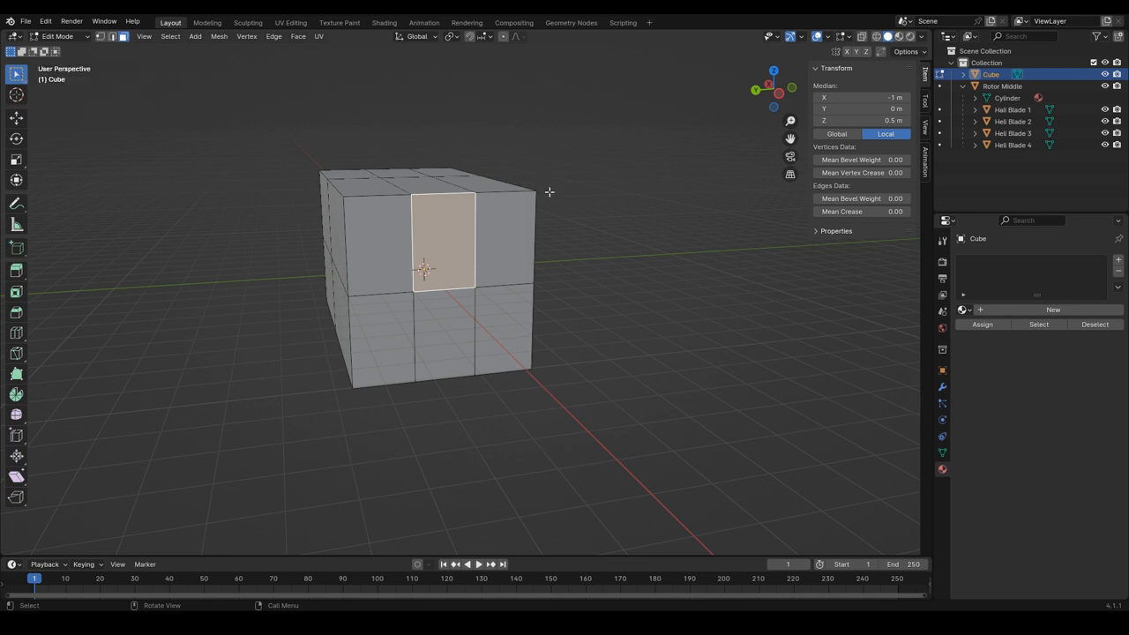
key("i")
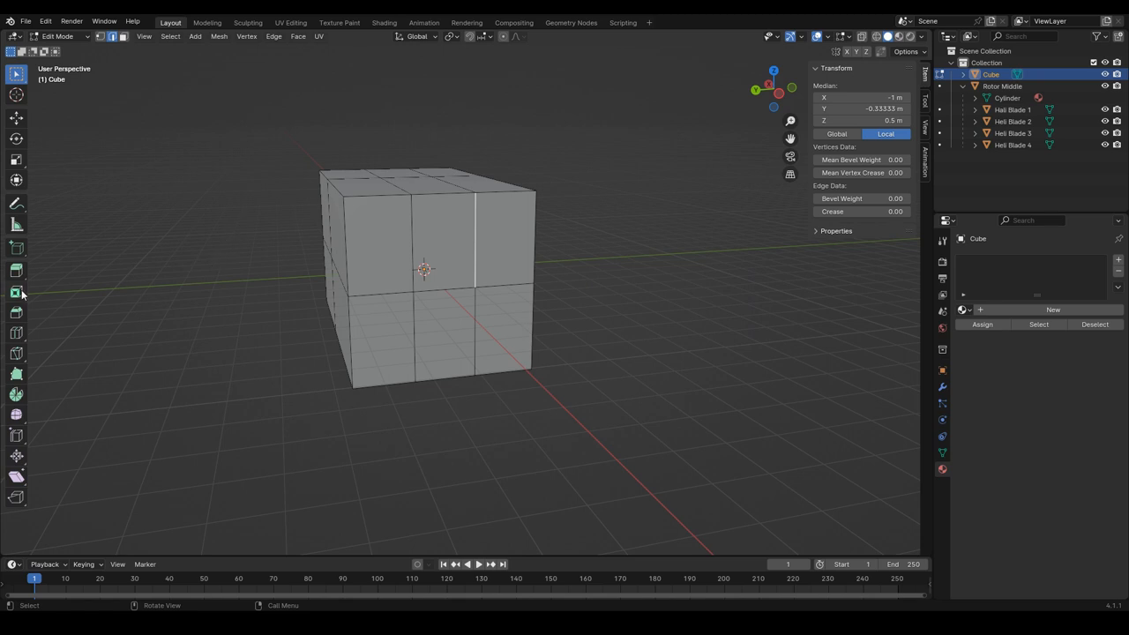
left_click(14, 292)
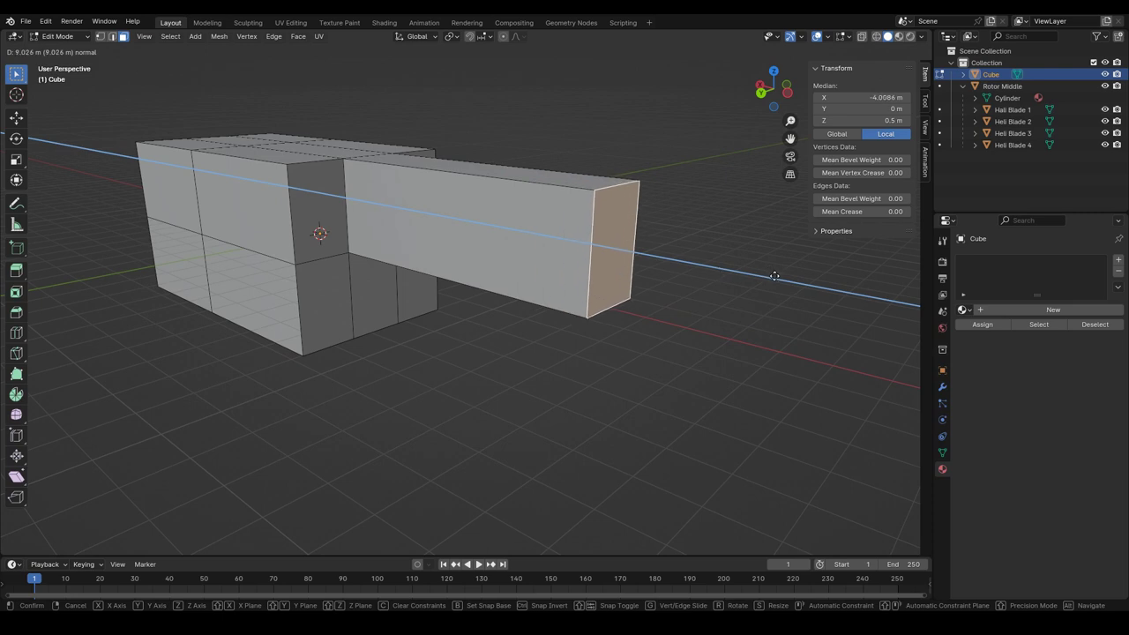
Confirm the extruded tail boom and lift its far end upward
left_click(743, 286)
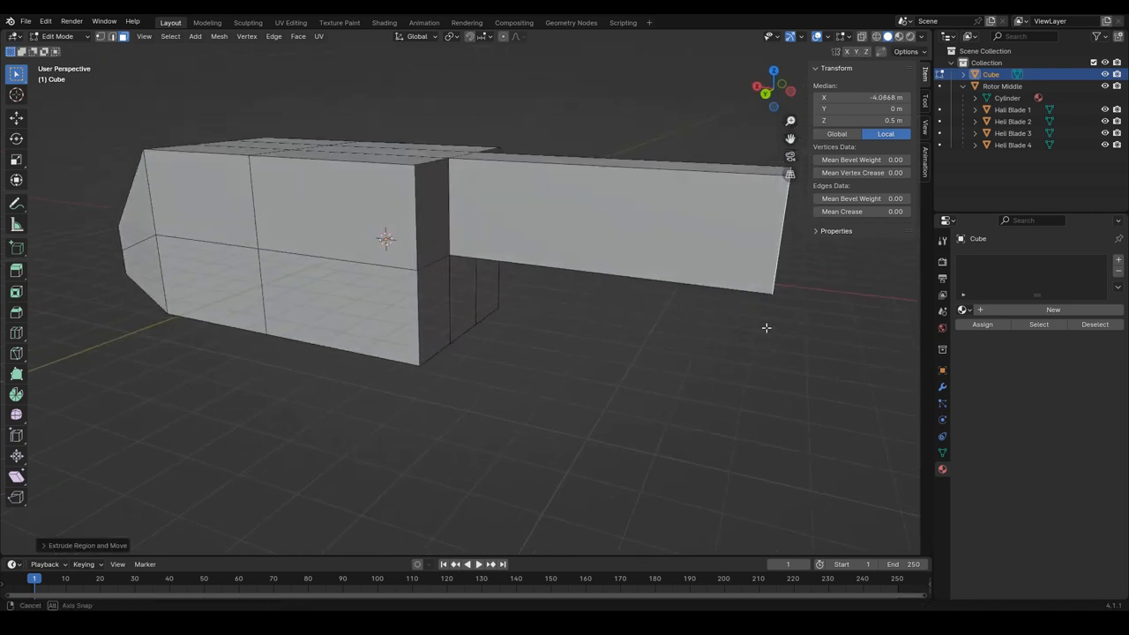
left_click_drag(765, 328, 540, 247)
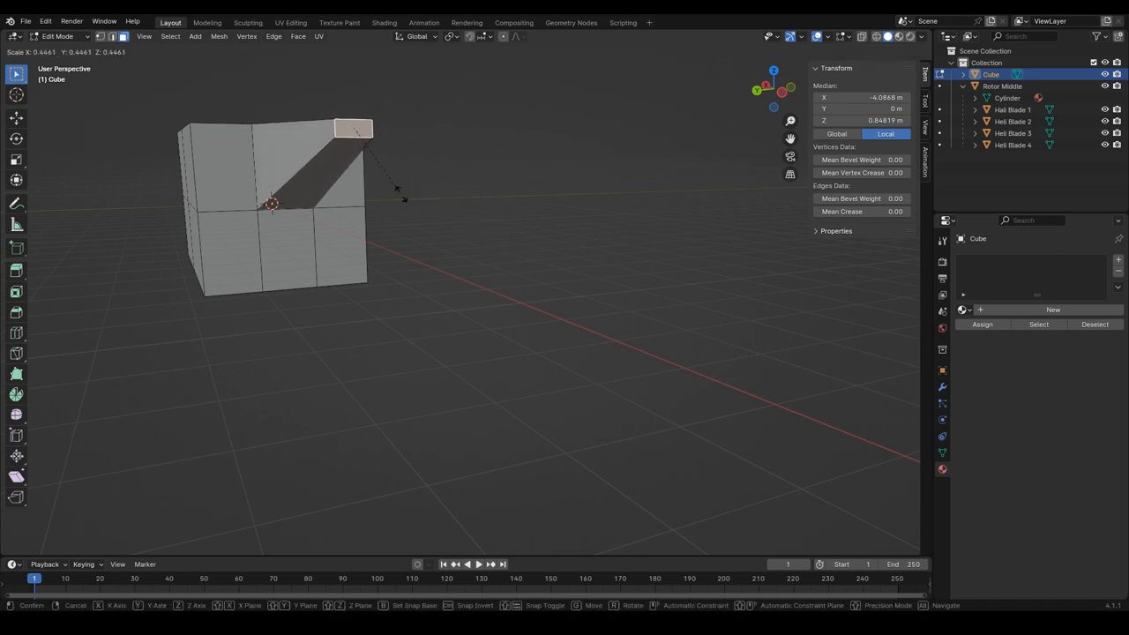
Shrink and flatten the tail boom tip, zoom out beside the rotor, and deselect
left_click(402, 194)
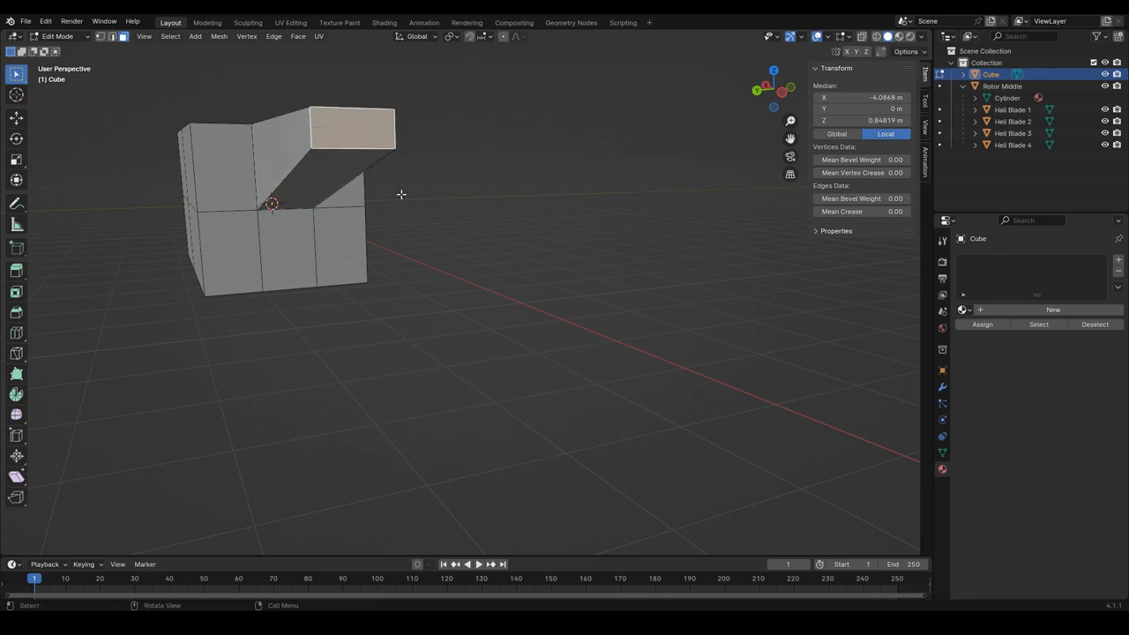
left_click_drag(401, 194, 499, 207)
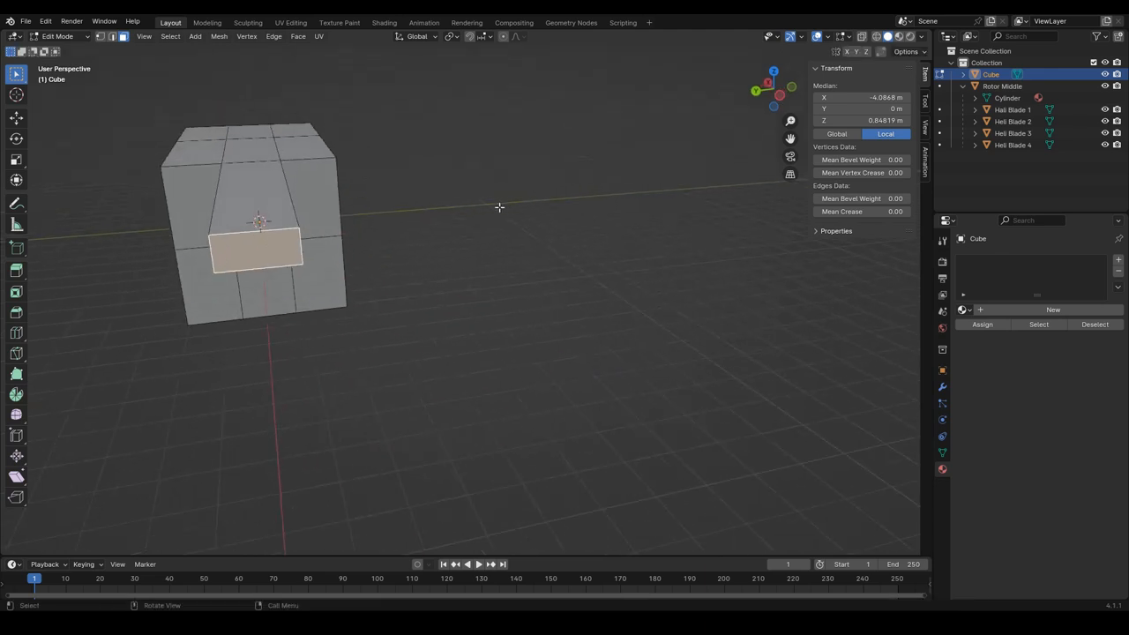
key("s")
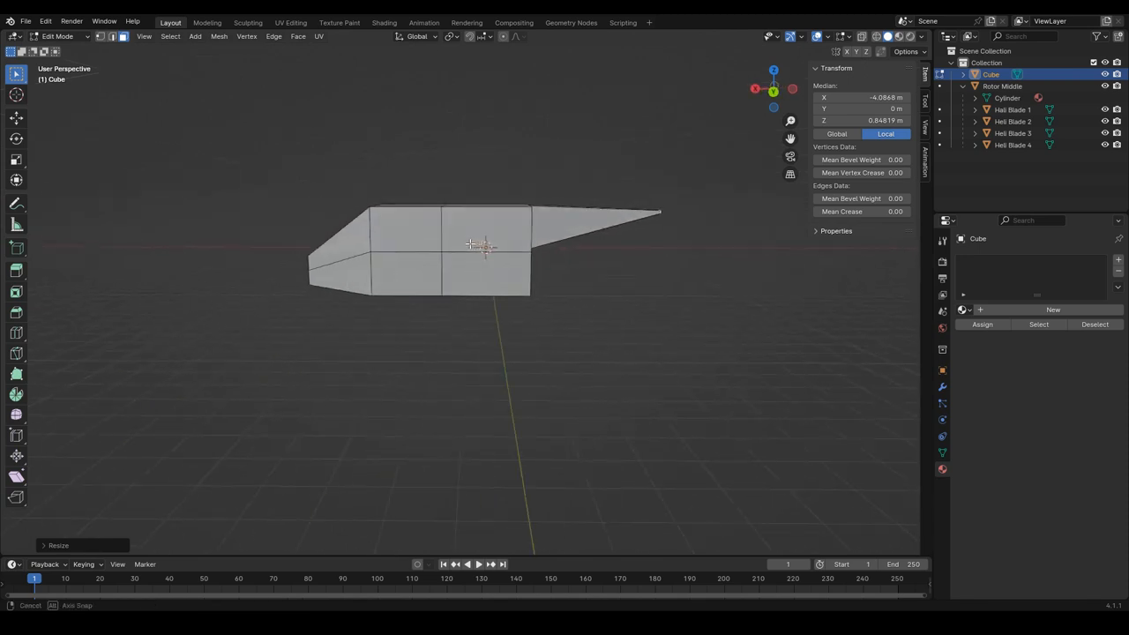
left_click_drag(485, 264, 397, 265)
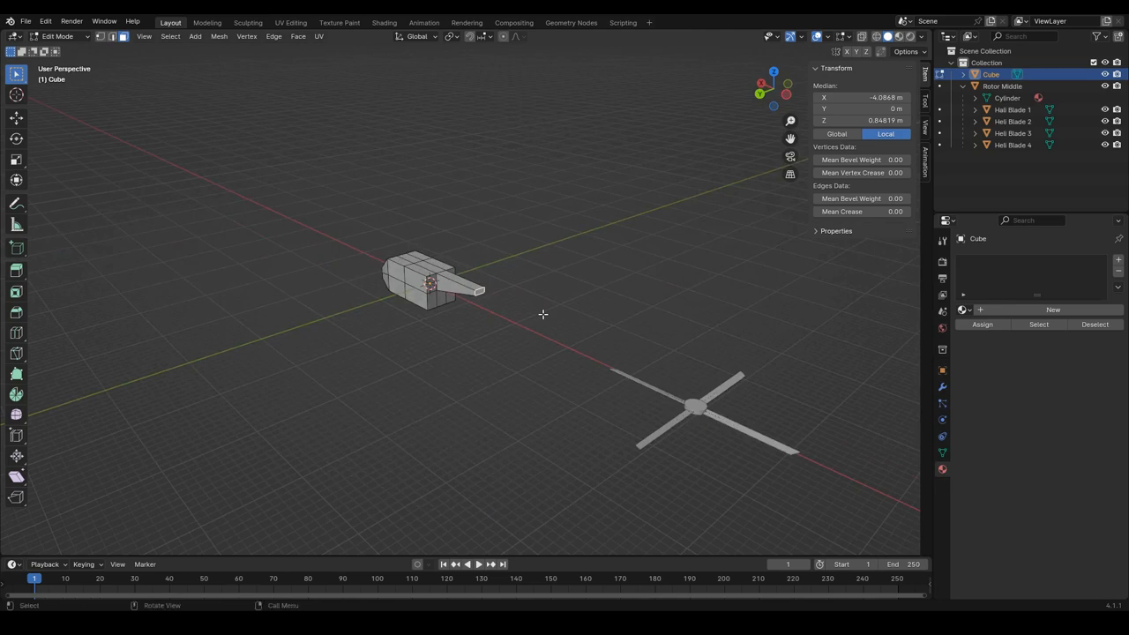
mouse_move(635, 381)
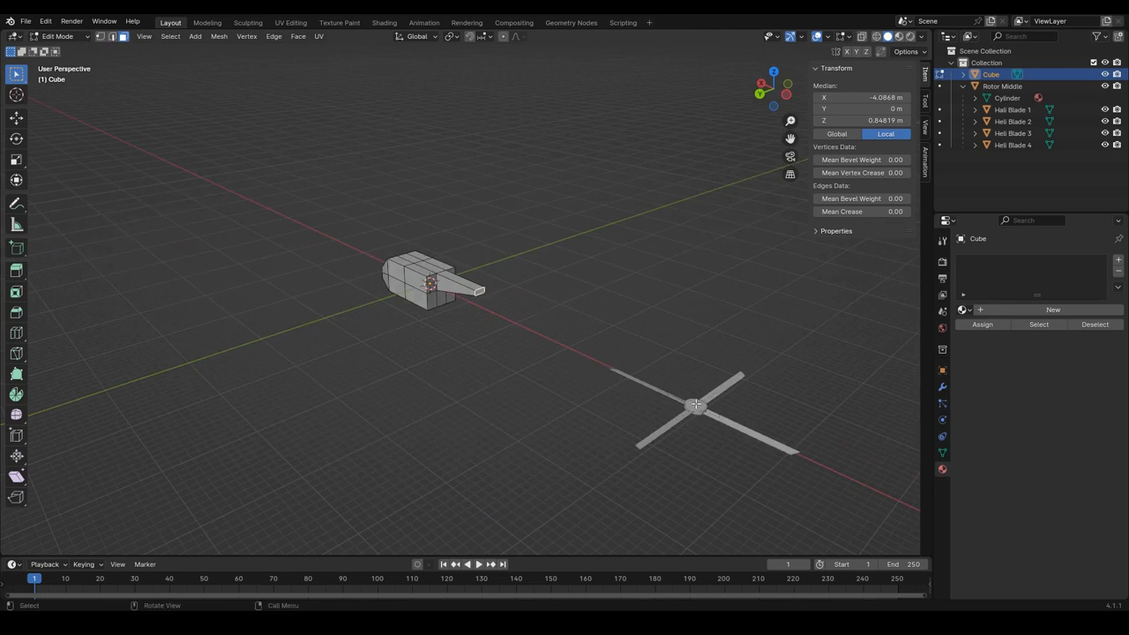
left_click(615, 359)
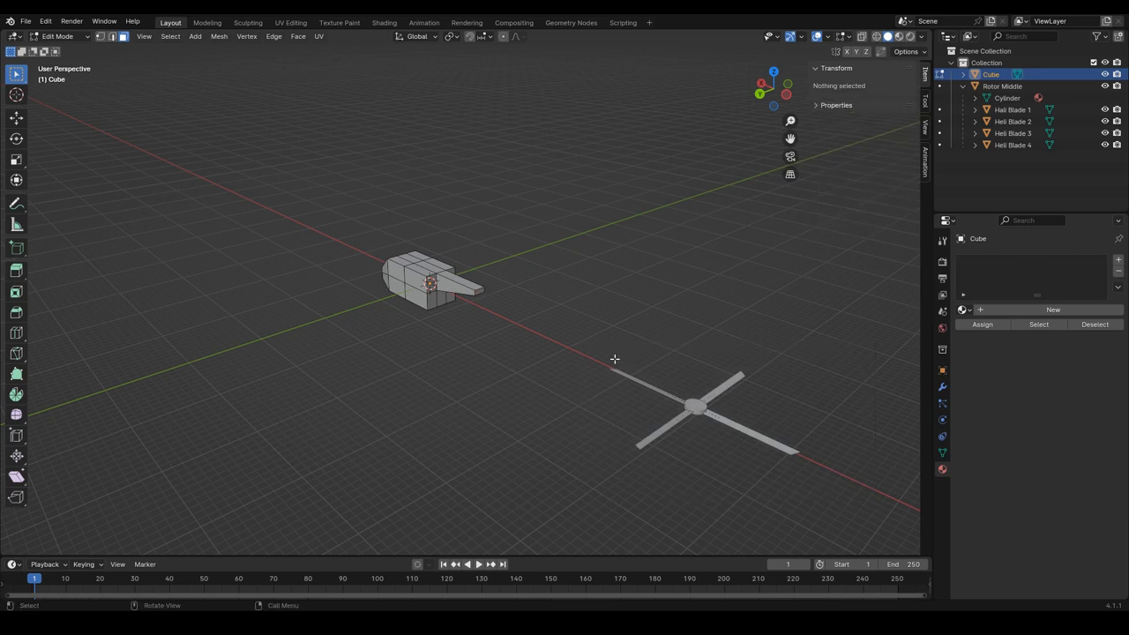
Select Rotor Middle and move it over the body, then raise it onto the top
key("Tab")
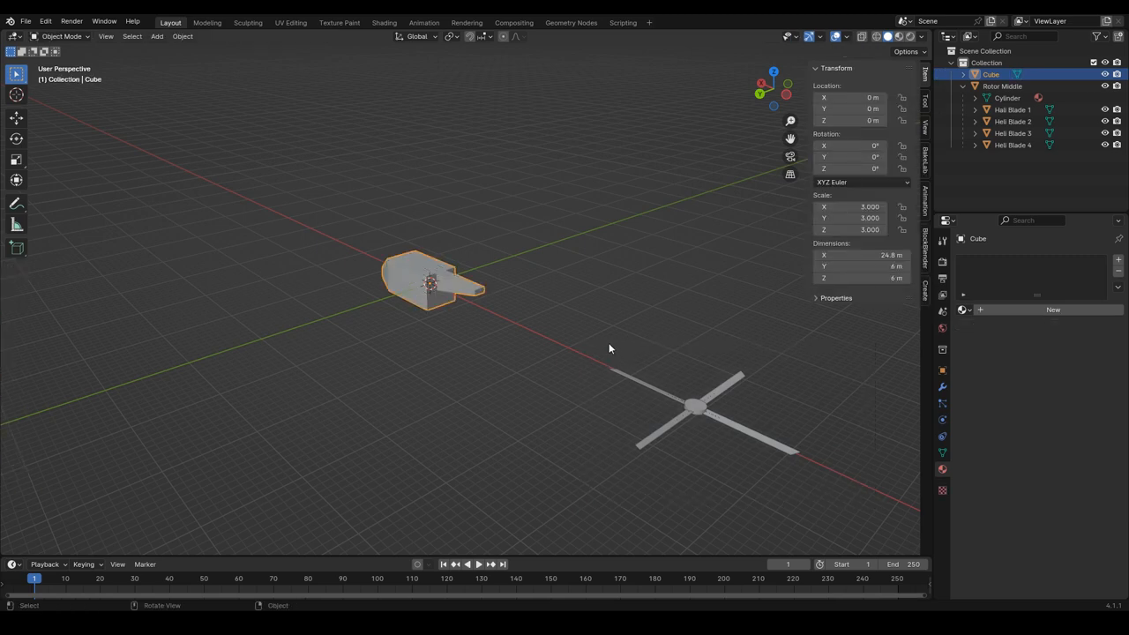
left_click(1003, 99)
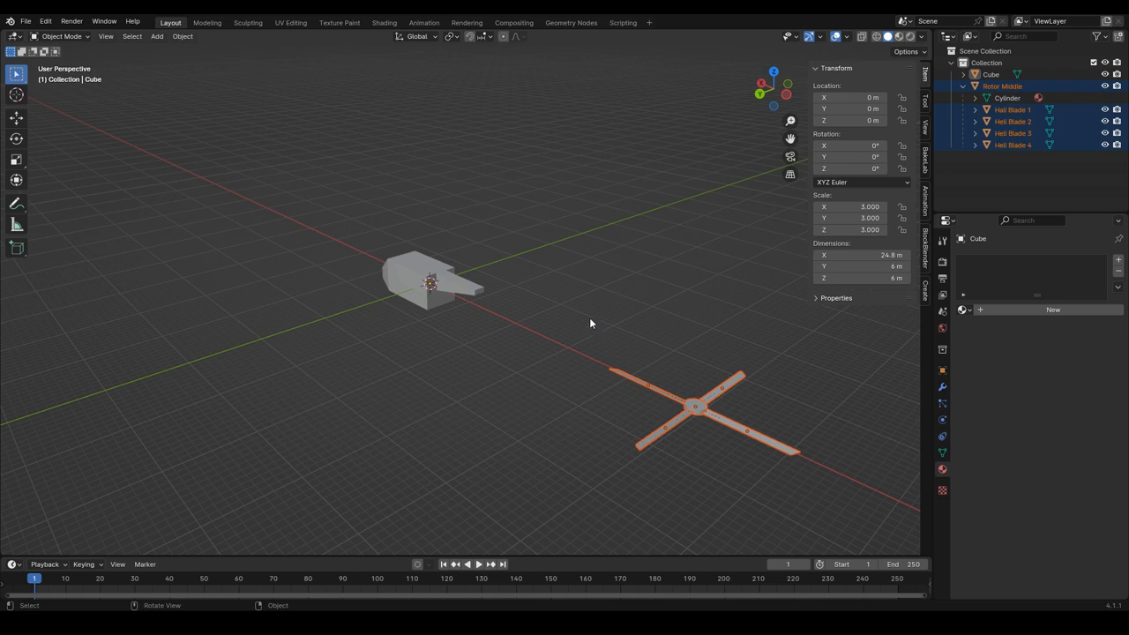
mouse_move(598, 322)
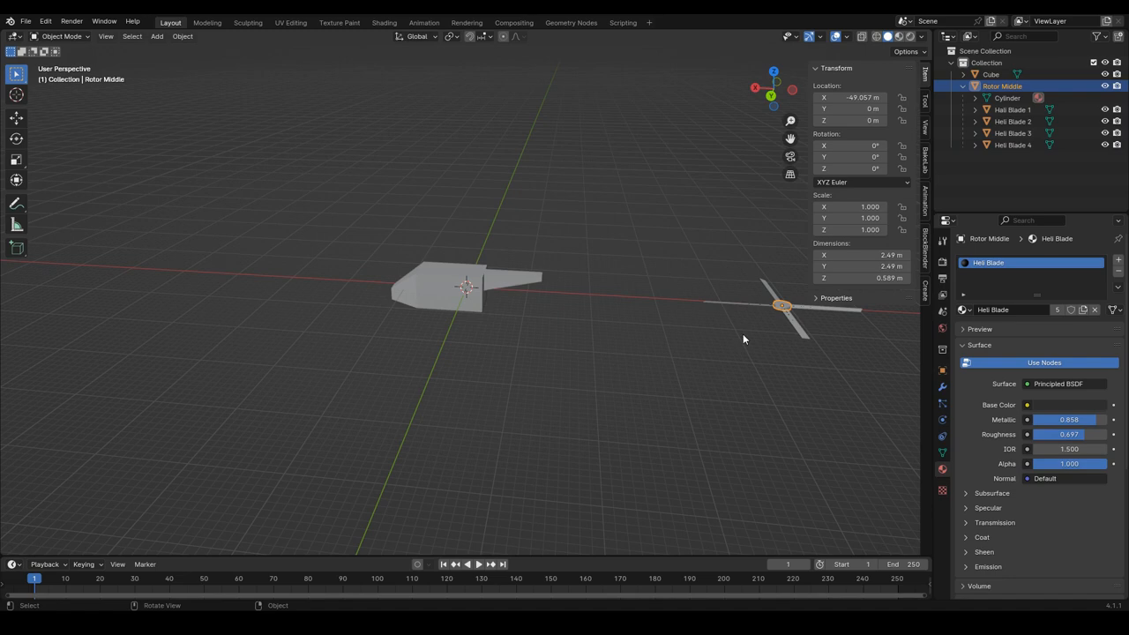
key("g")
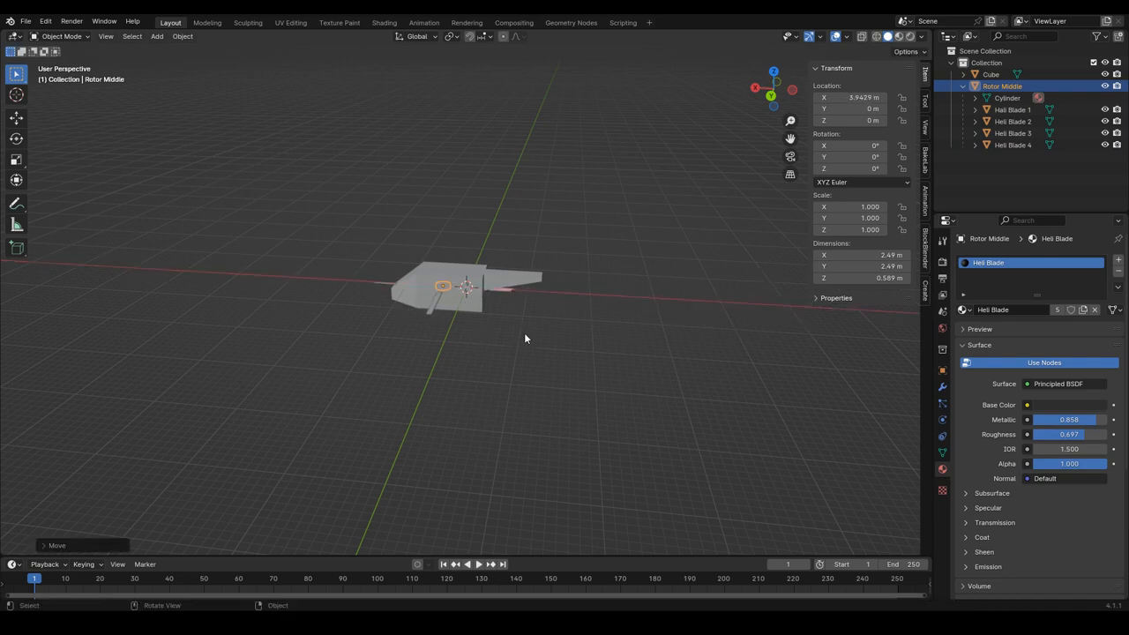
key("g")
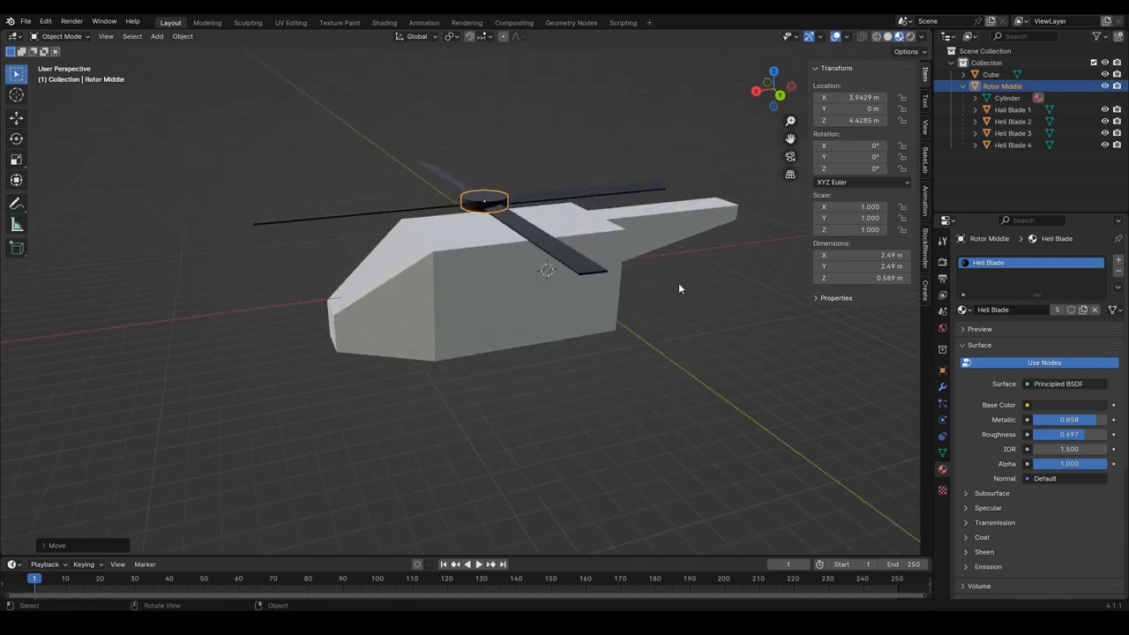
Add a new material to the Cube body and rename it 'Heli Body'
left_click(480, 291)
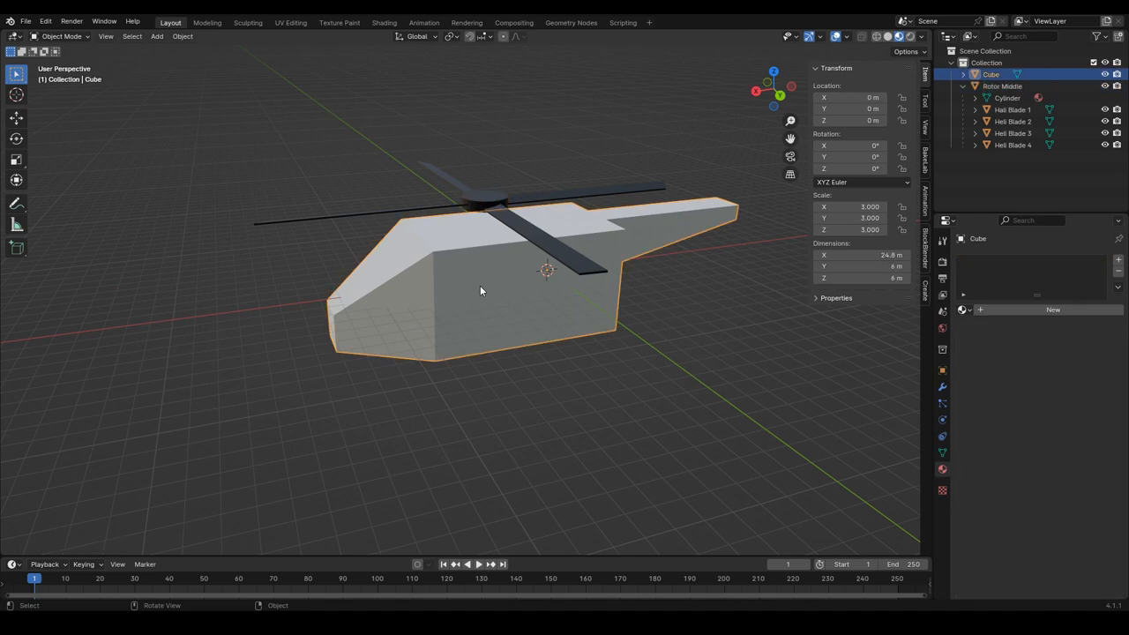
mouse_move(497, 291)
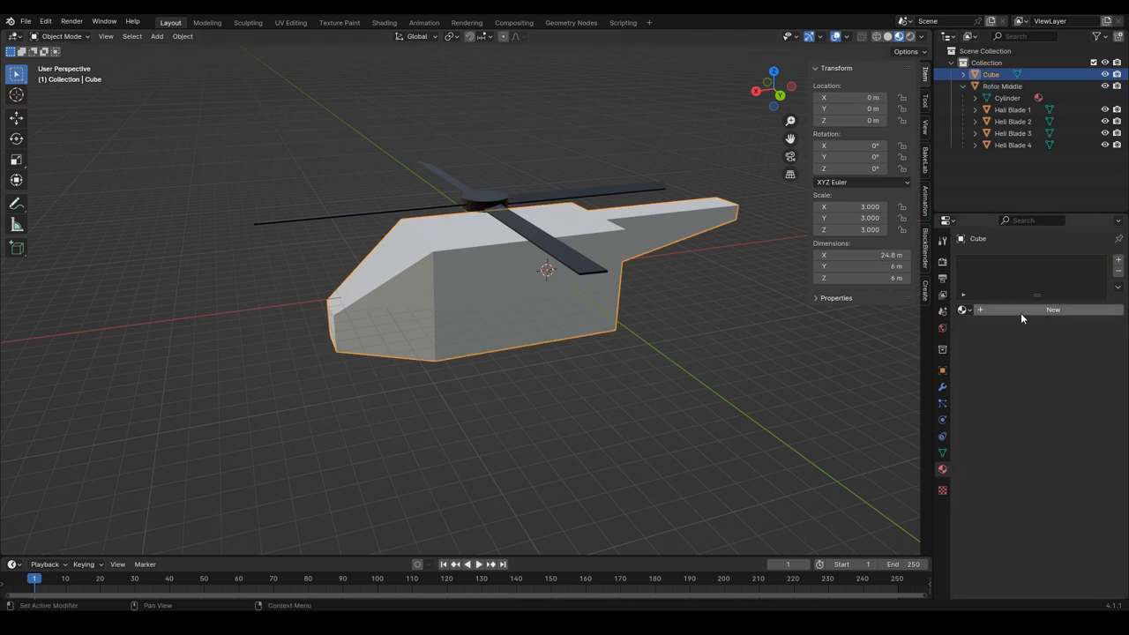
mouse_move(1021, 309)
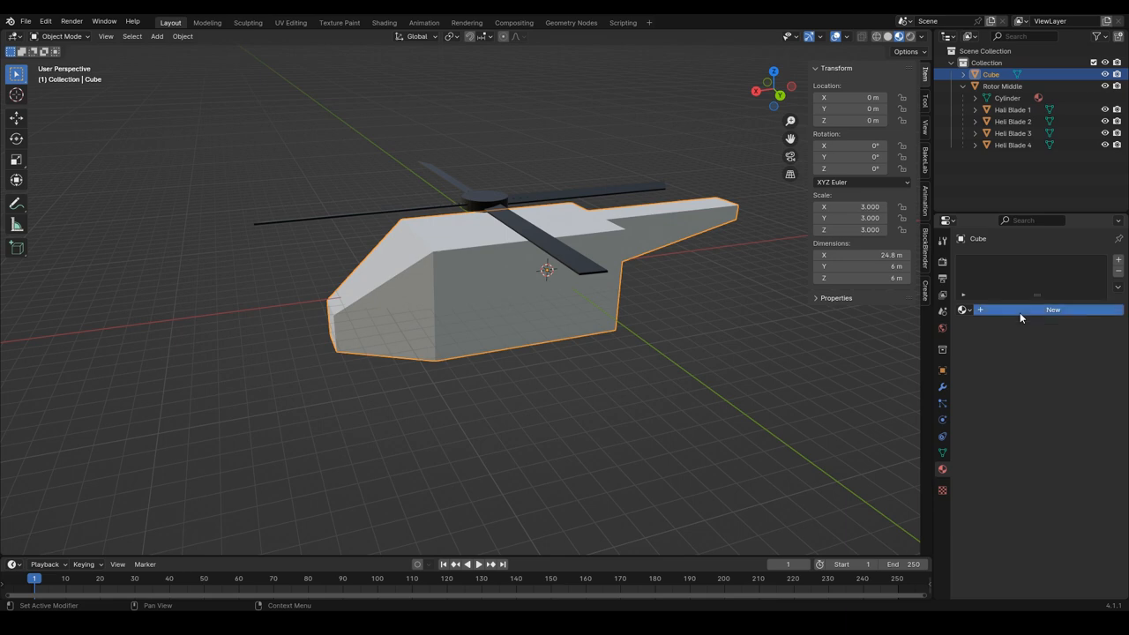
left_click(1050, 310)
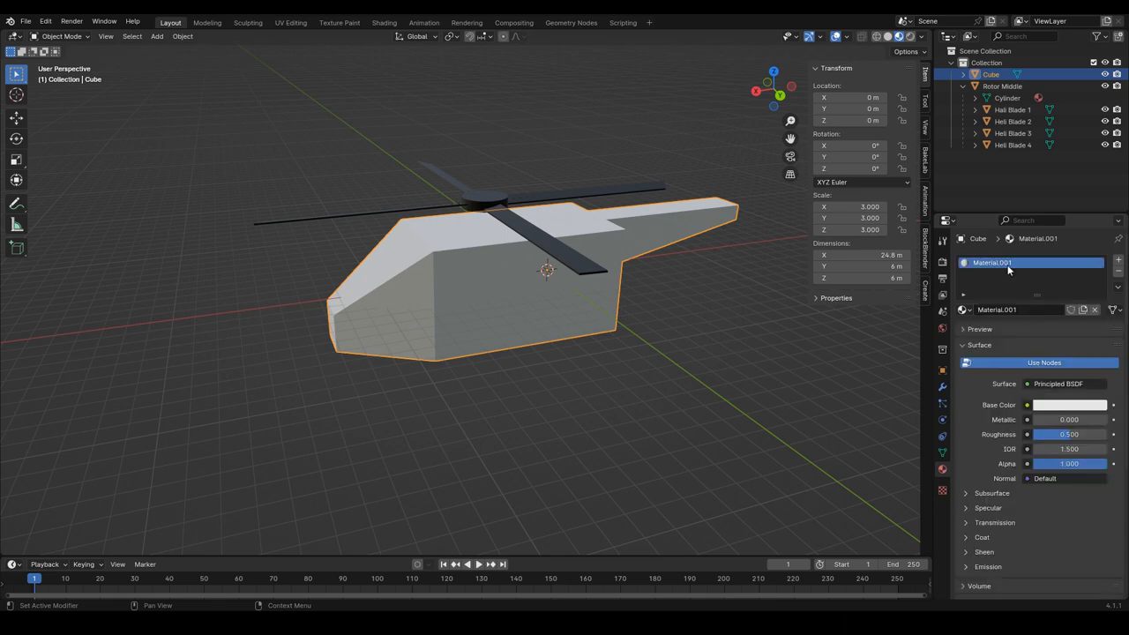
double_click(1000, 262)
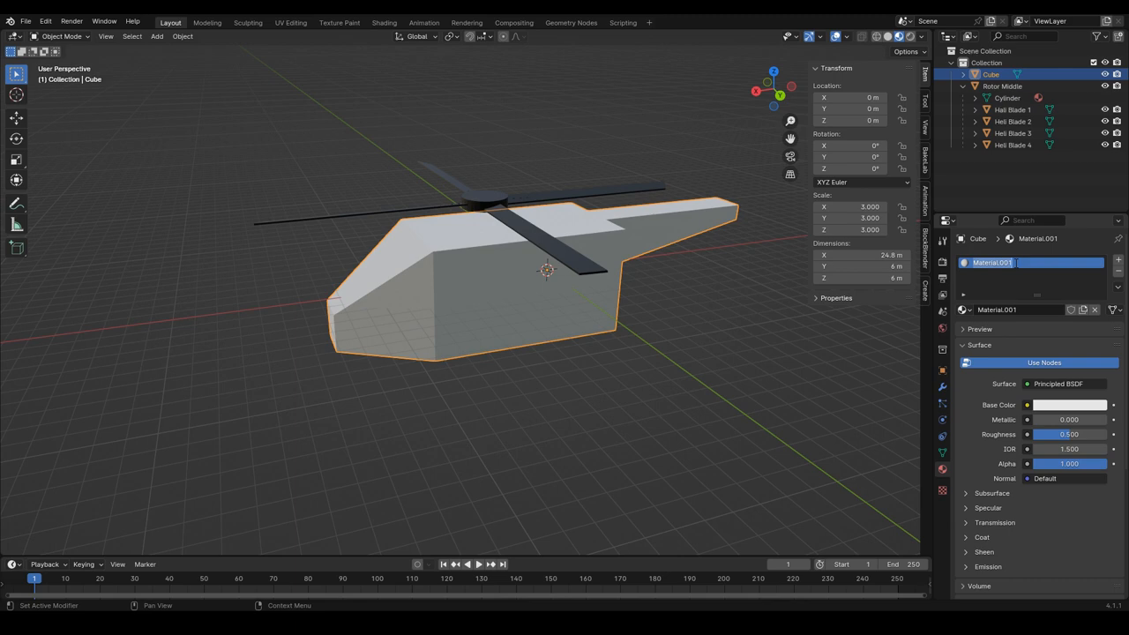
type("Heli")
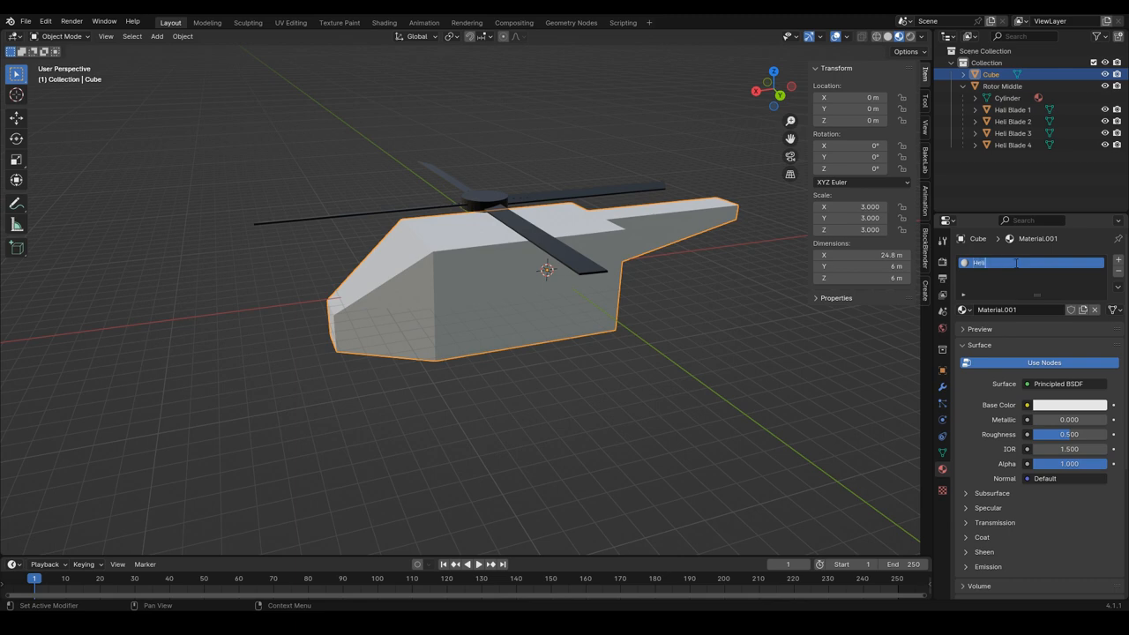
type("Body")
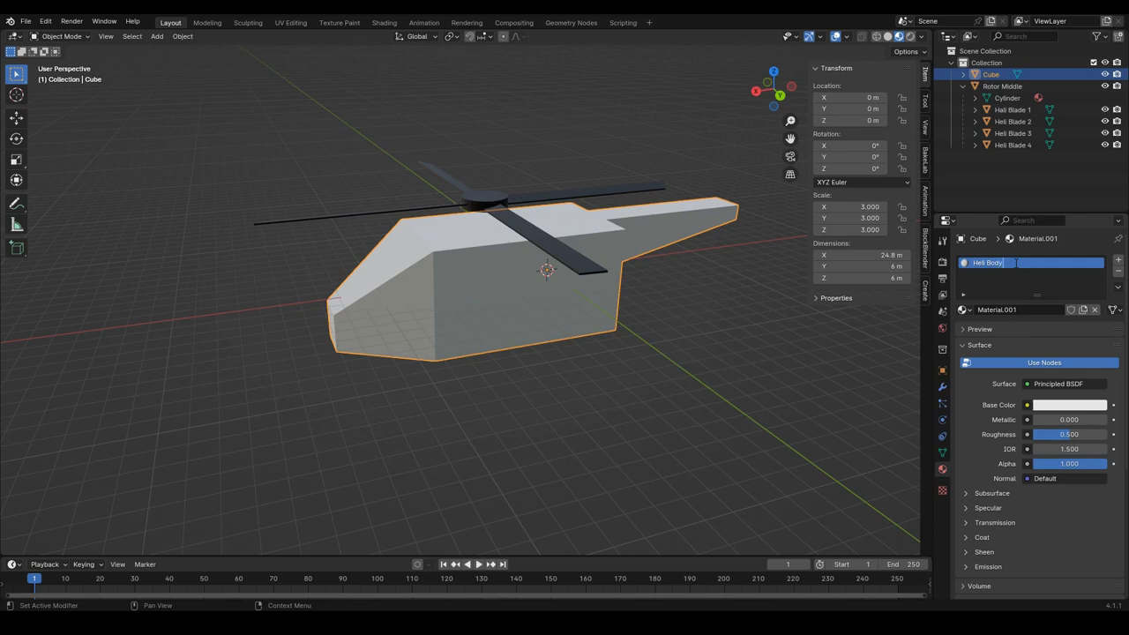
key("Return")
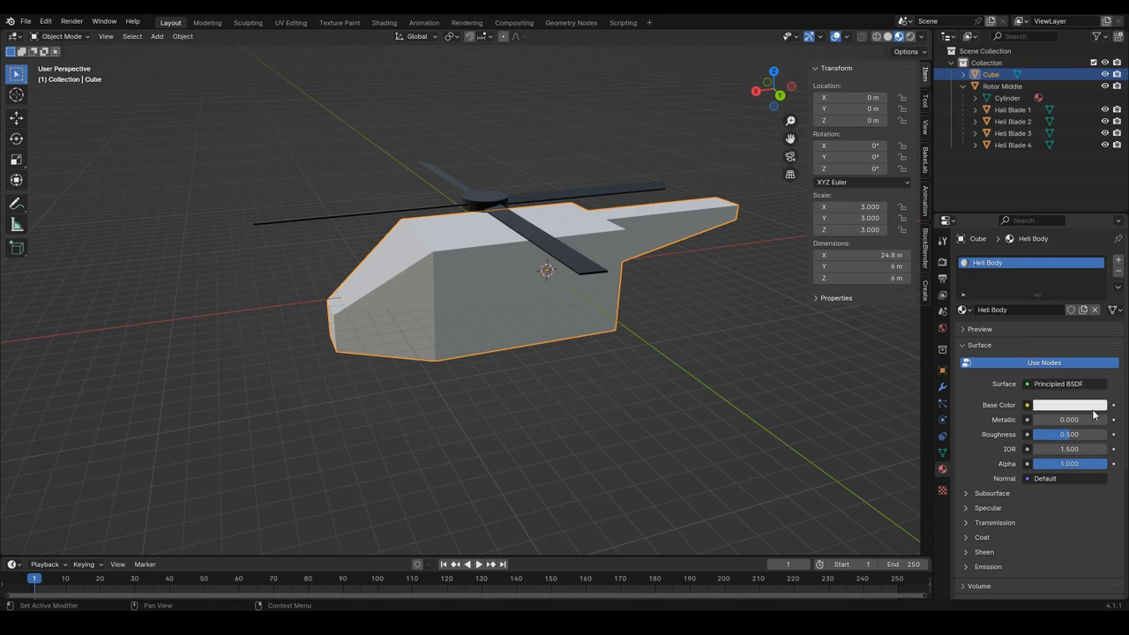
Give Heli Body a dark green base color, Metallic 0.795 and Roughness 0.697
left_click(1065, 404)
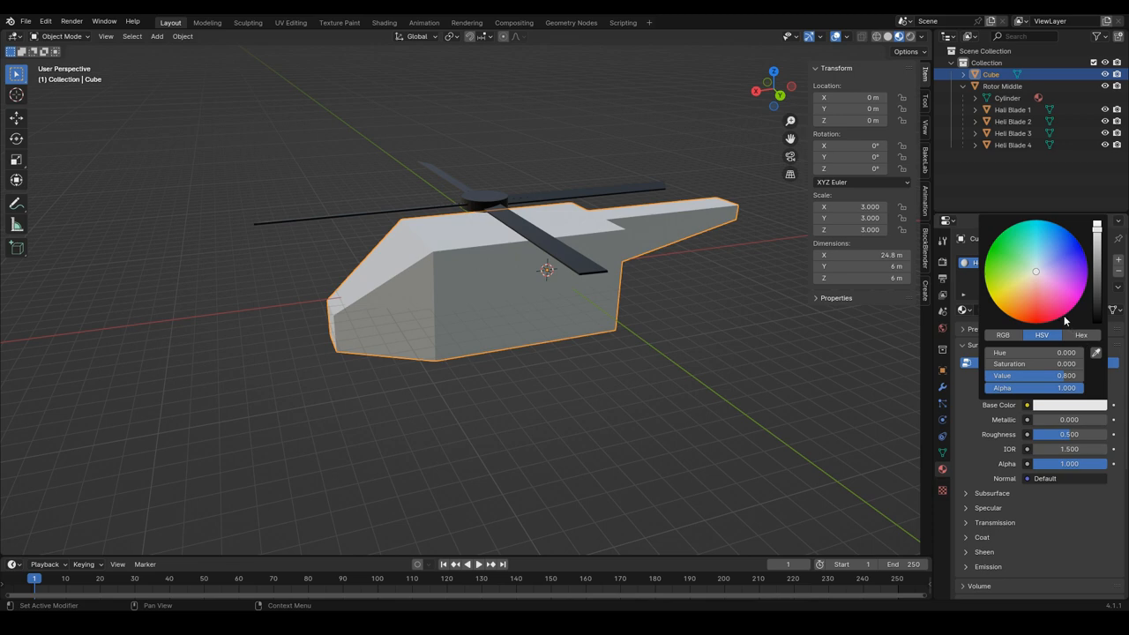
mouse_move(1052, 295)
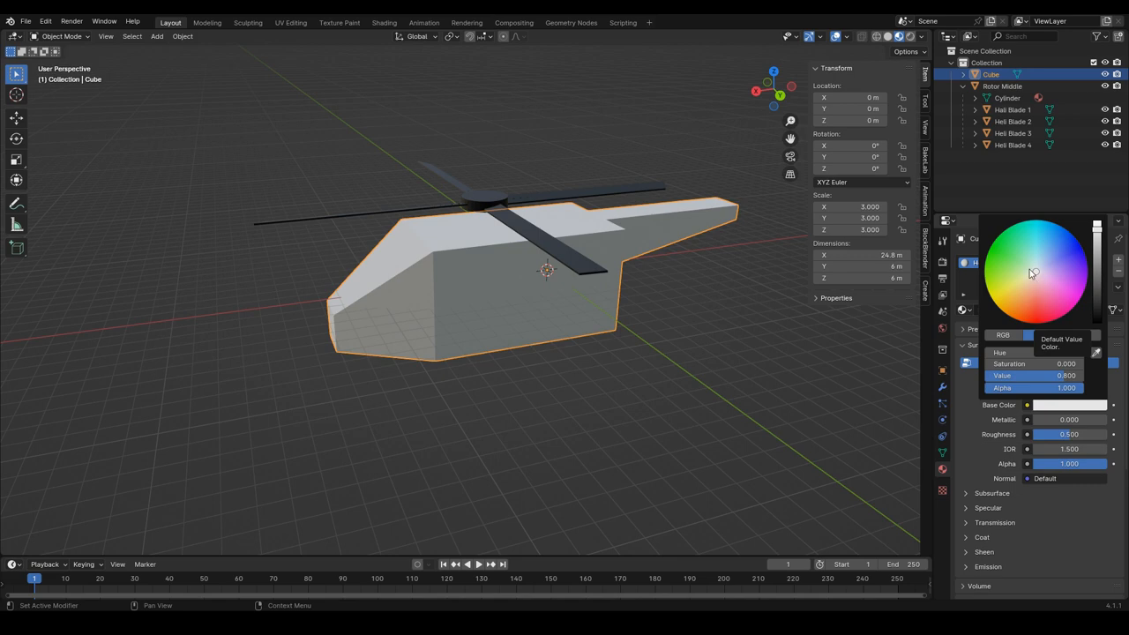
left_click(1007, 242)
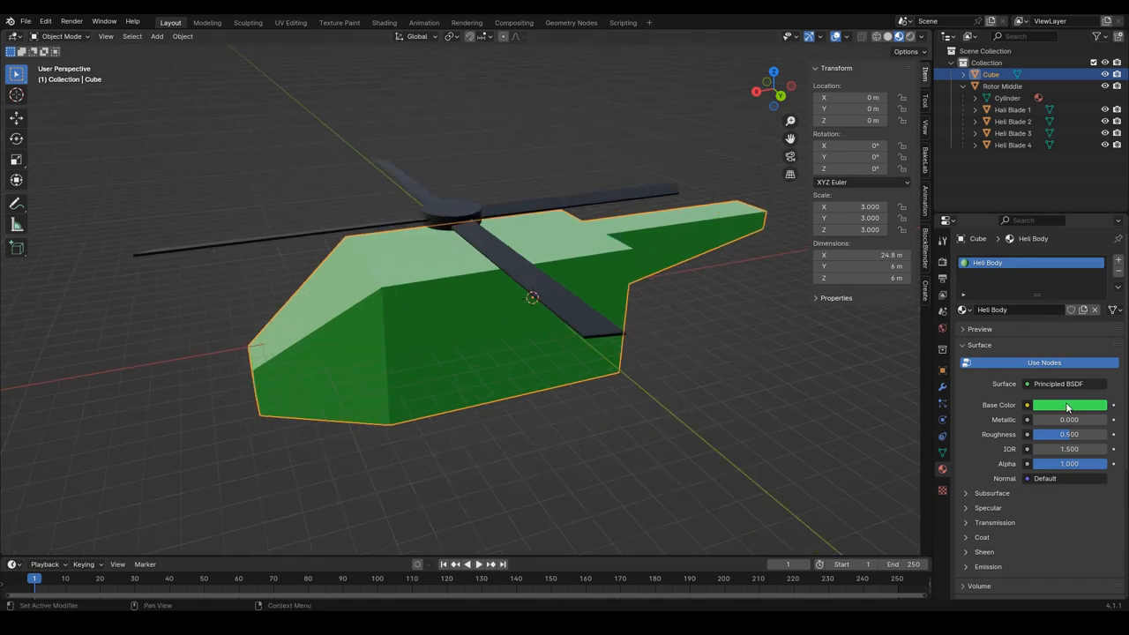
left_click(1067, 406)
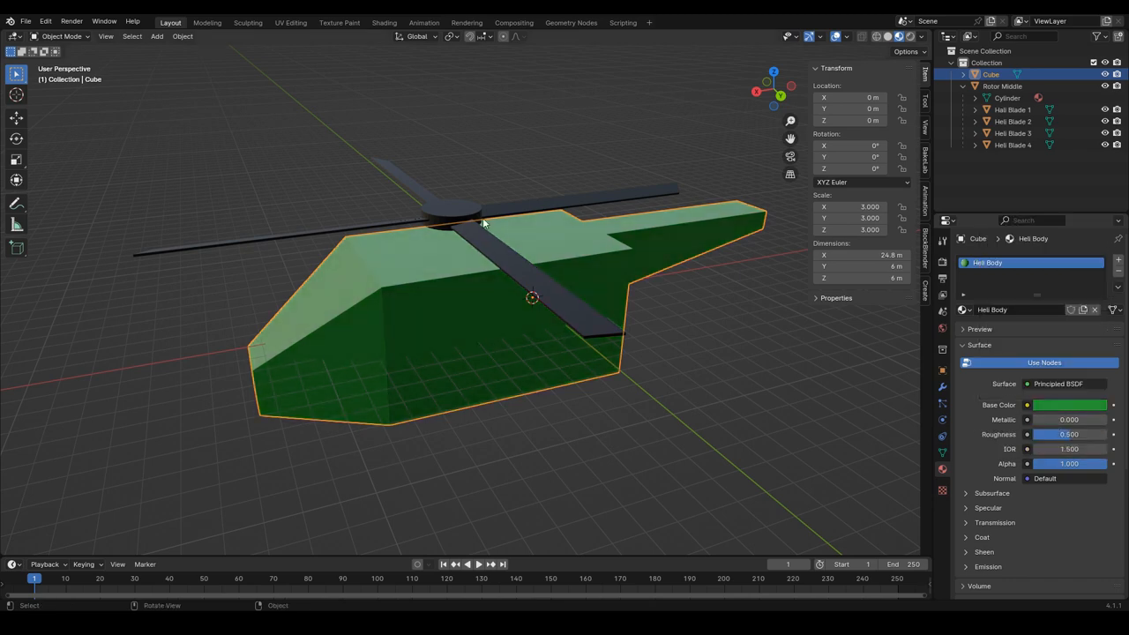
left_click(450, 214)
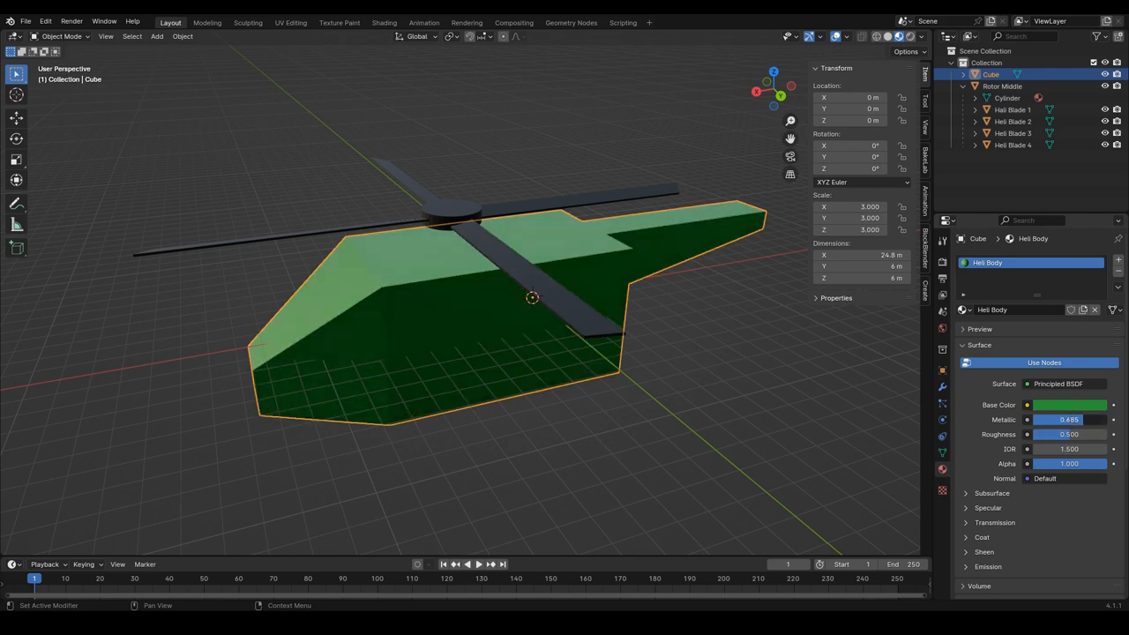
left_click_drag(1058, 419, 1071, 419)
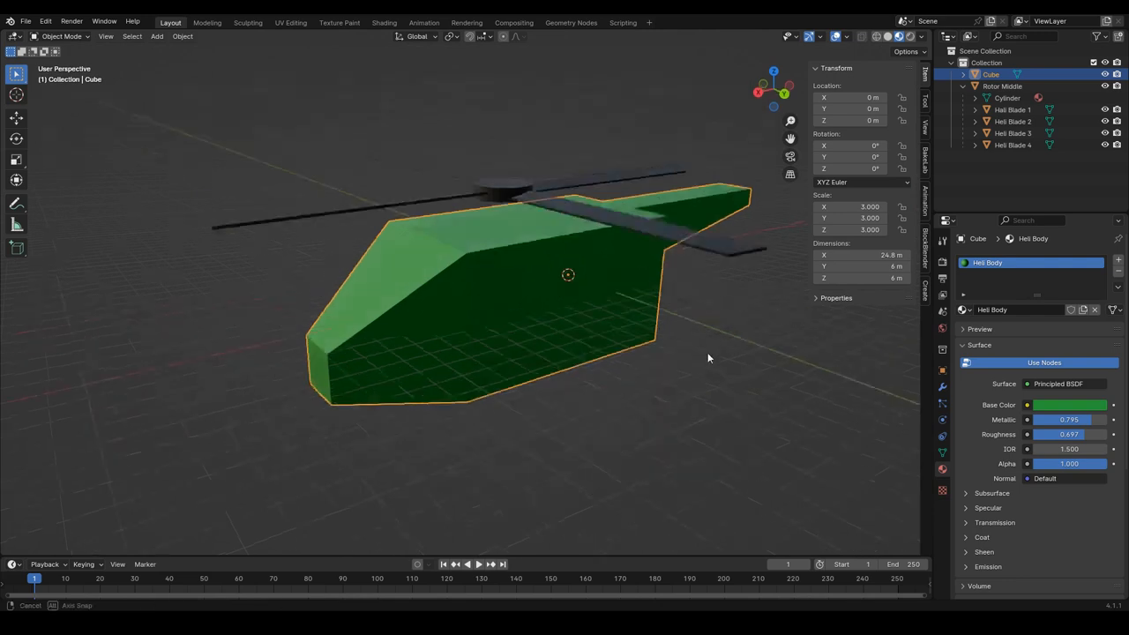
left_click(1010, 85)
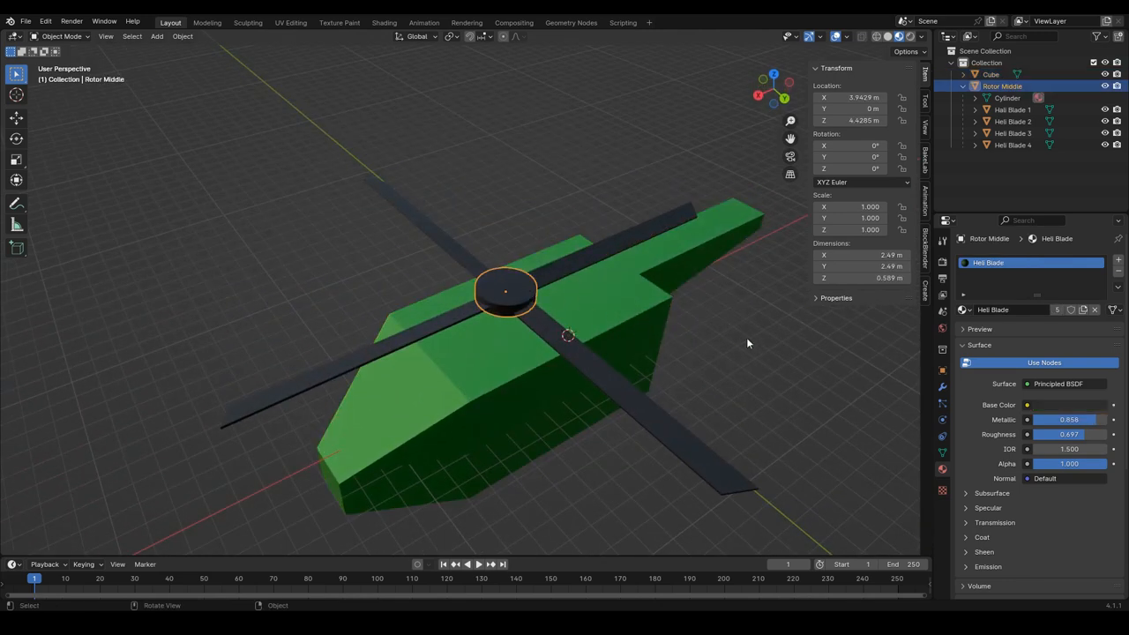
Rotate the rotor 30° about the Z axis and orbit the view around it
key("r")
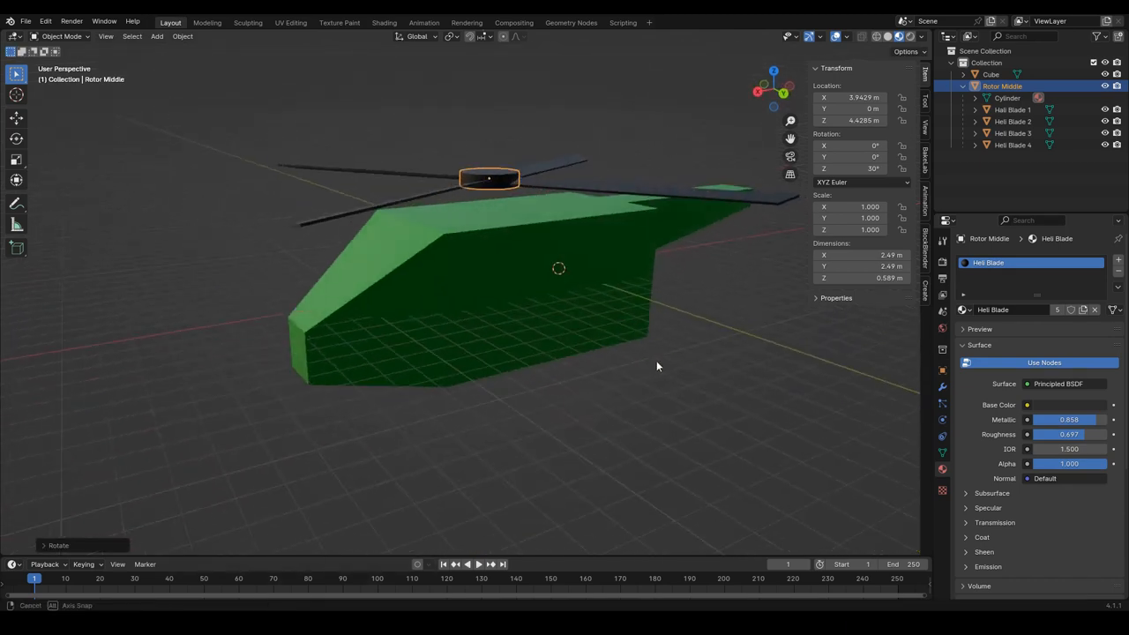
left_click_drag(657, 366, 652, 348)
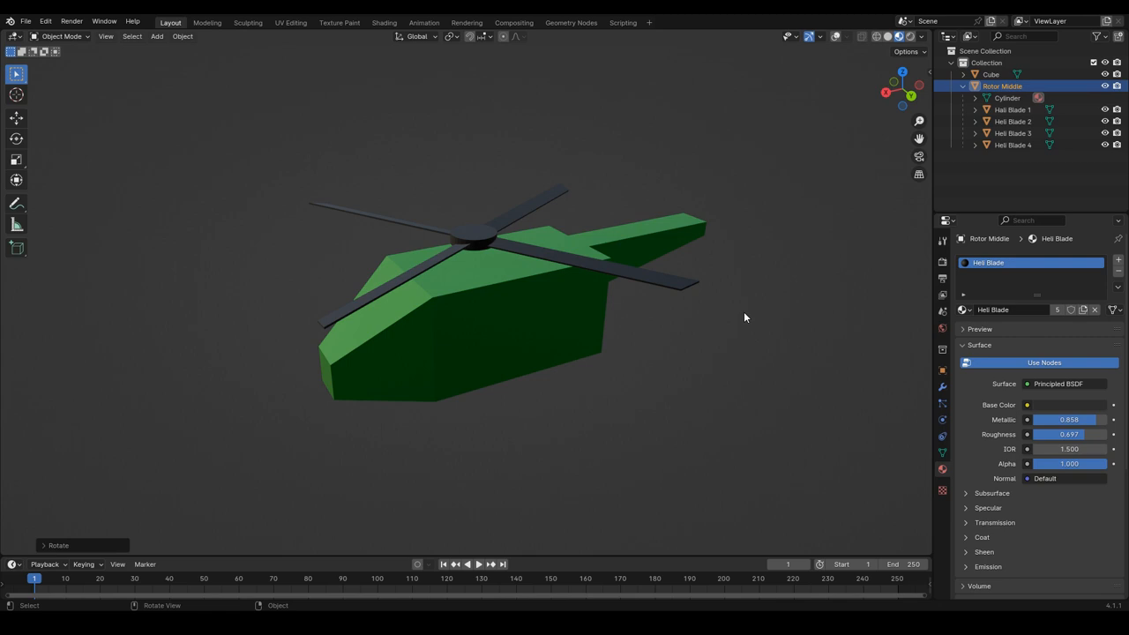
mouse_move(560, 371)
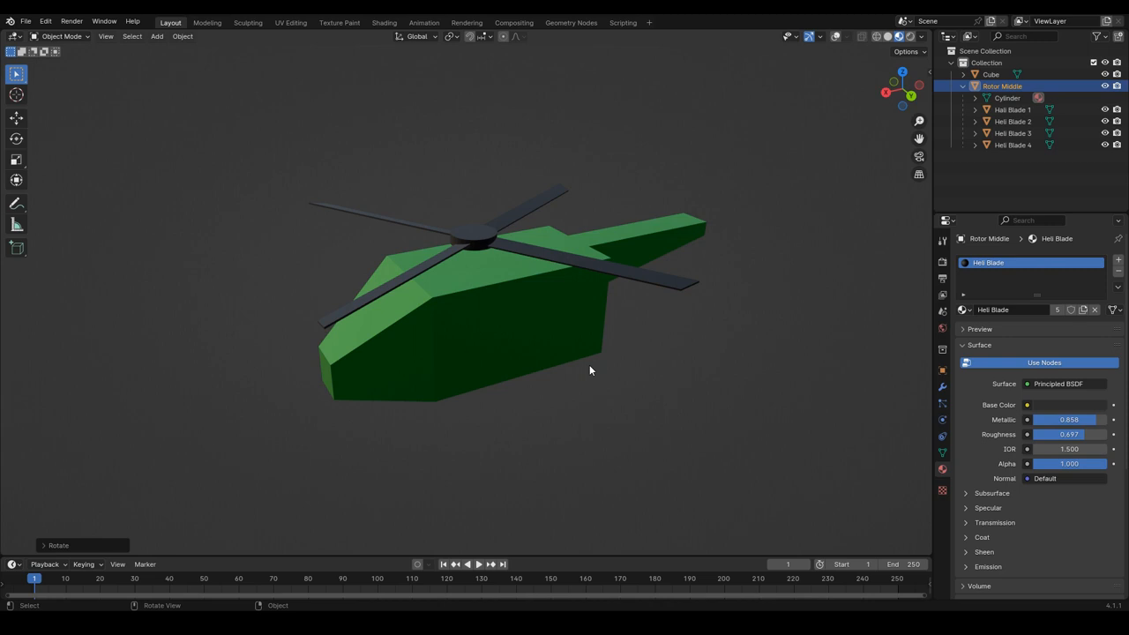
mouse_move(186, 55)
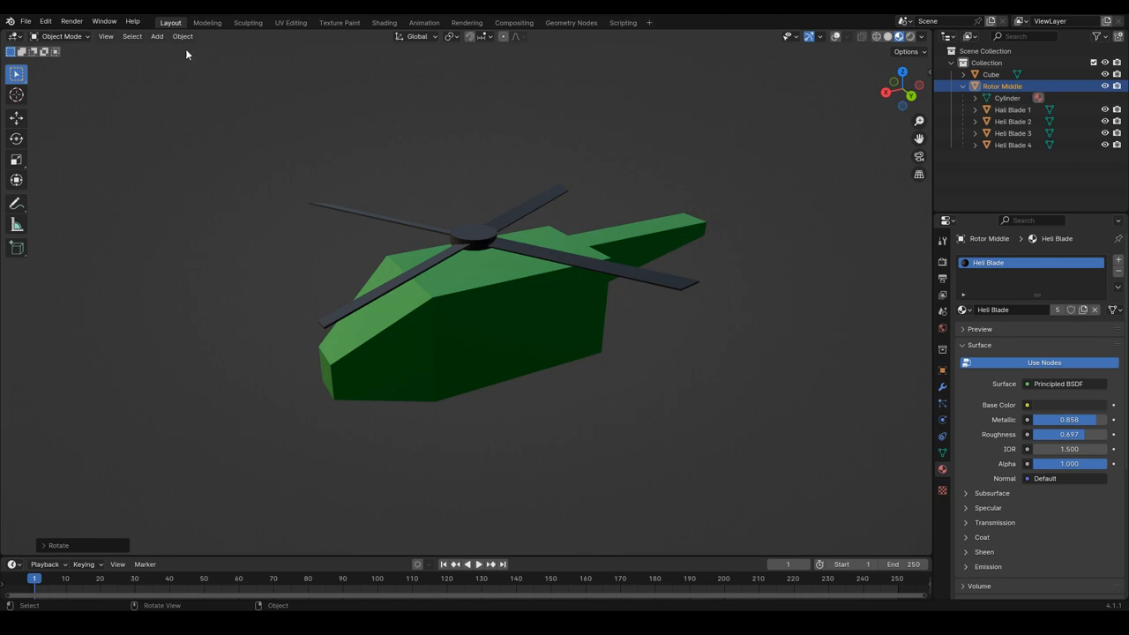
Switch the viewport shading to Rendered to view the finished helicopter
left_click(105, 37)
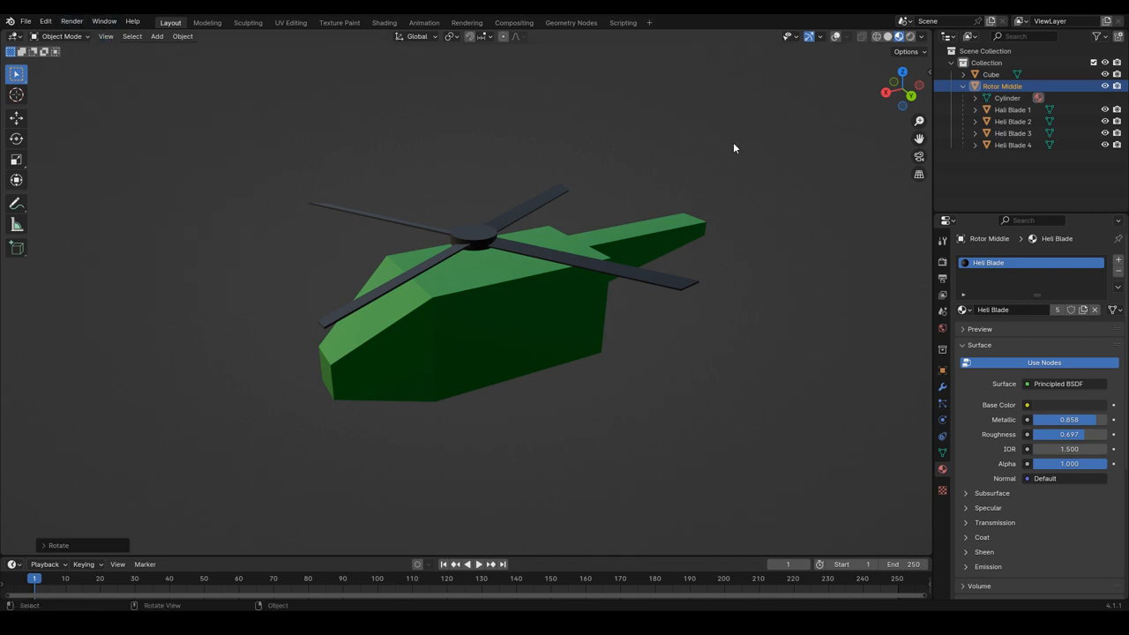
mouse_move(785, 170)
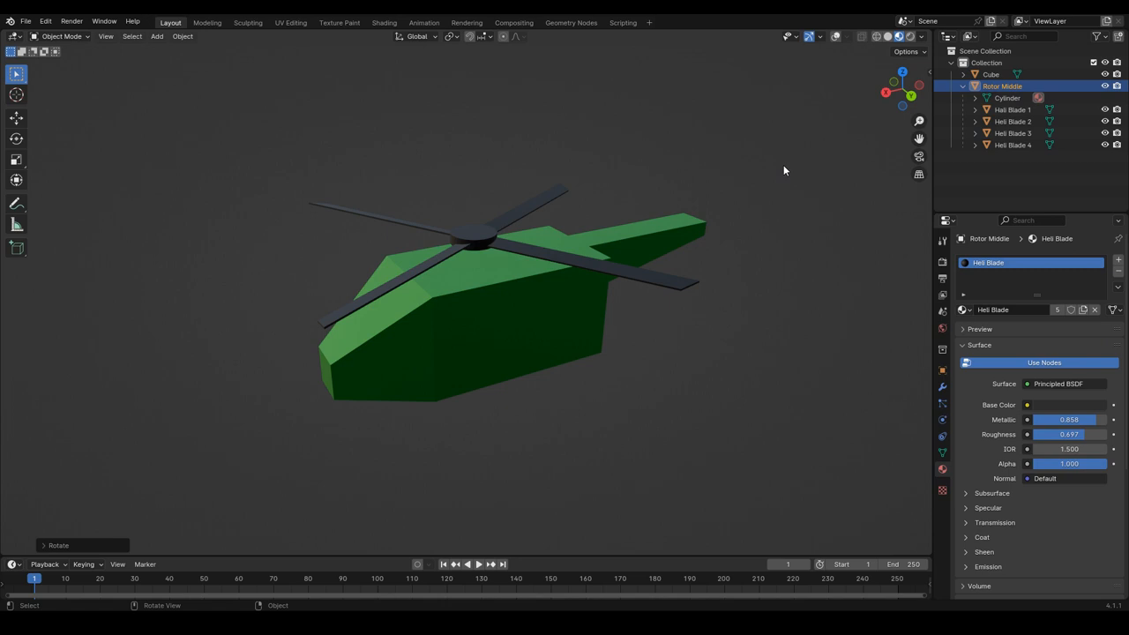
mouse_move(298, 134)
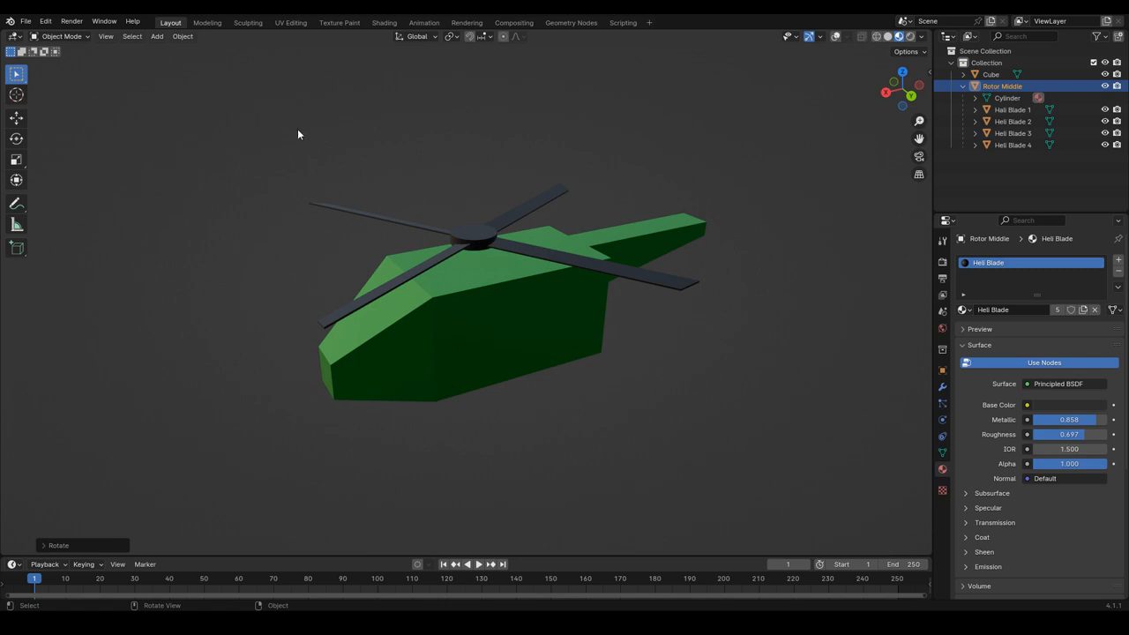
mouse_move(692, 148)
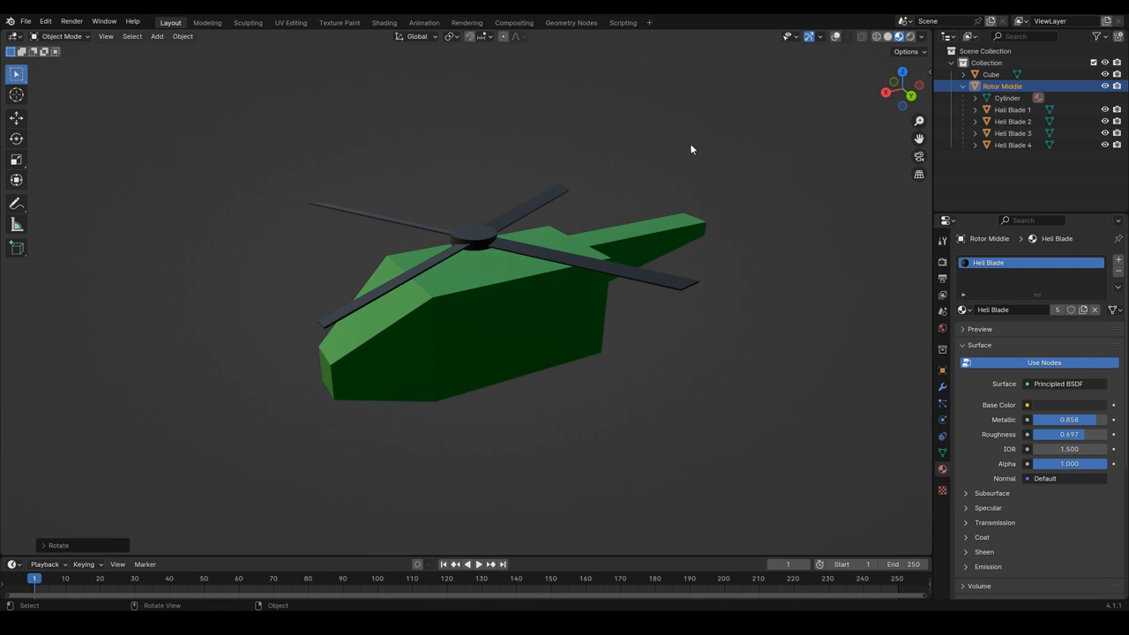
mouse_move(348, 86)
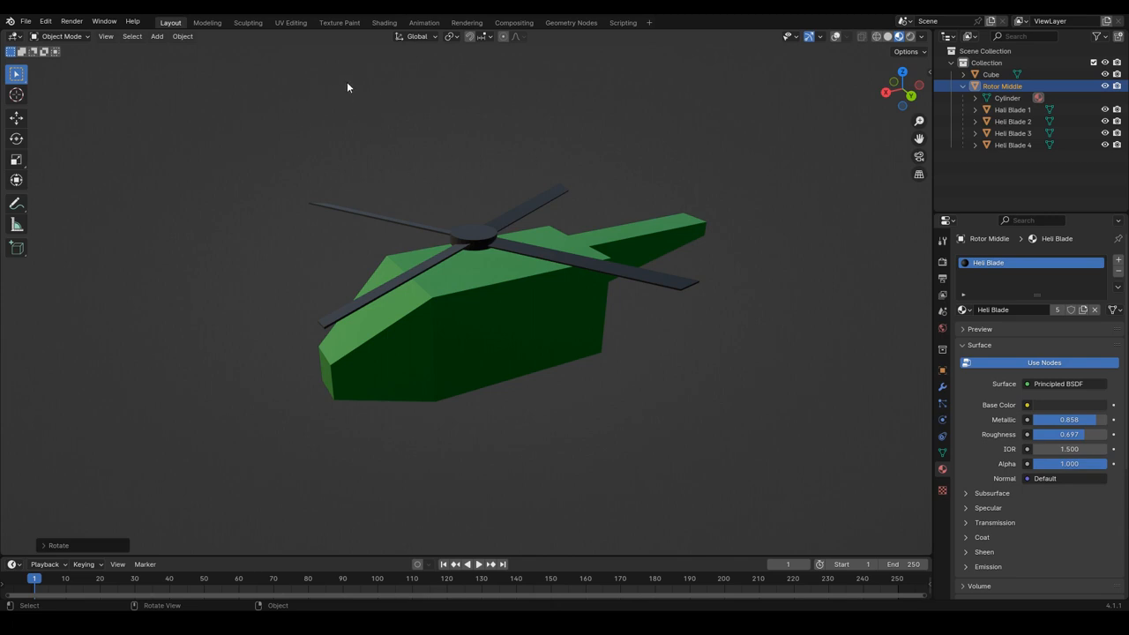
mouse_move(584, 155)
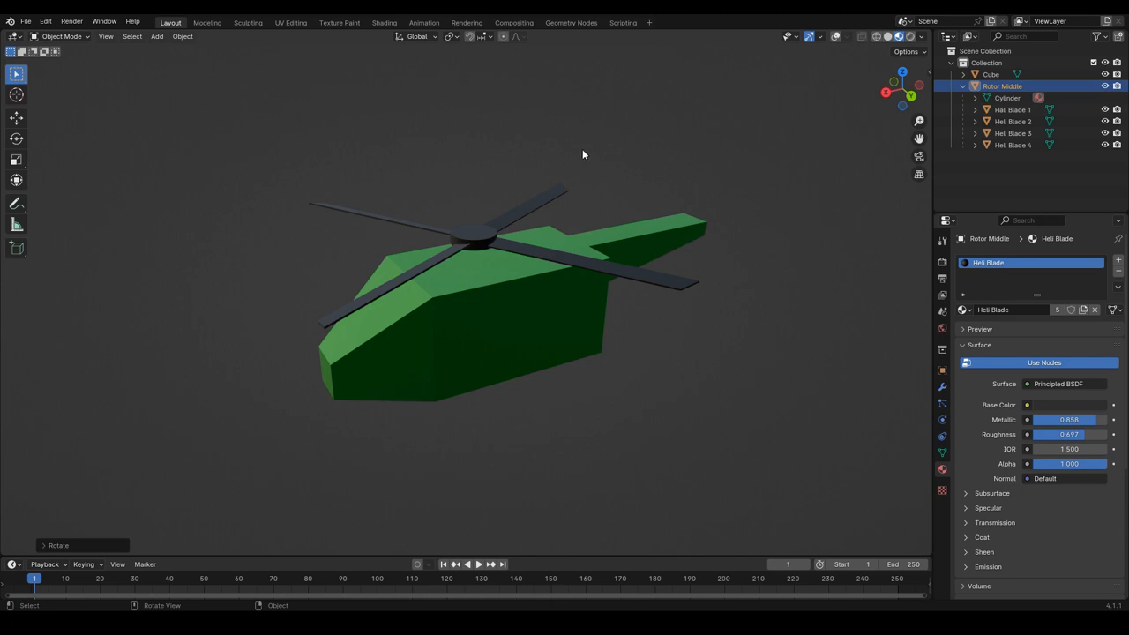
mouse_move(616, 157)
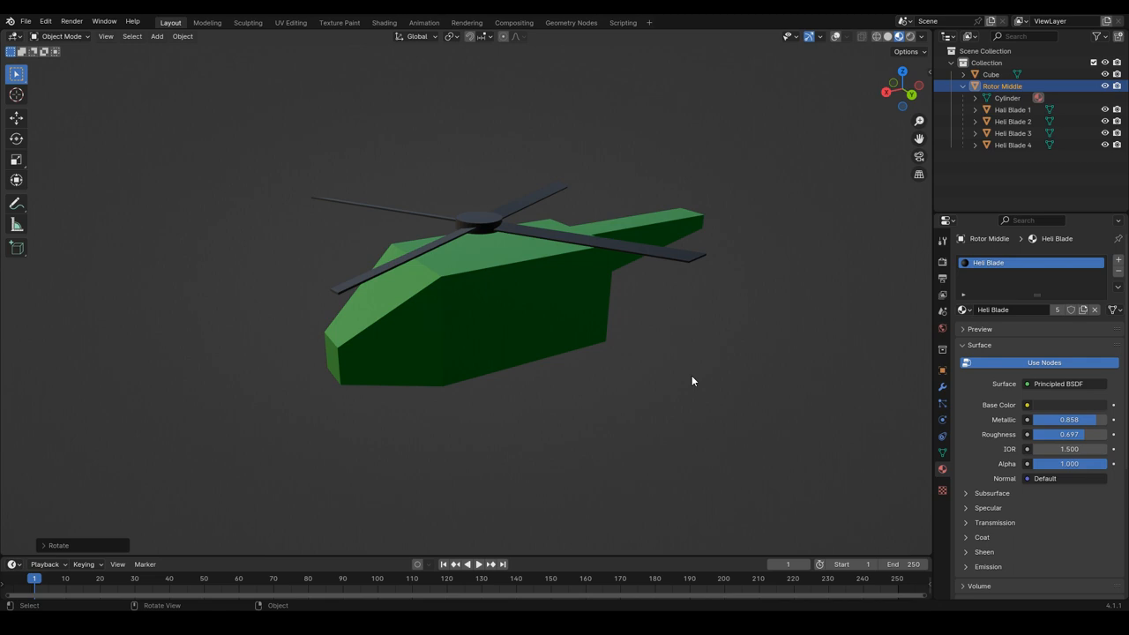
mouse_move(302, 106)
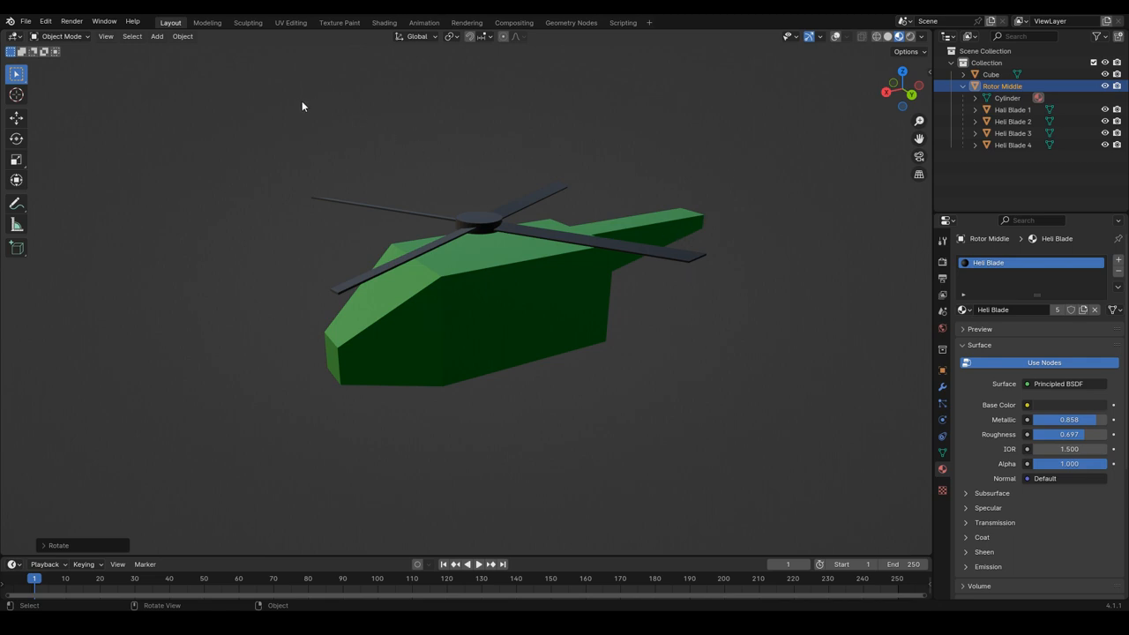